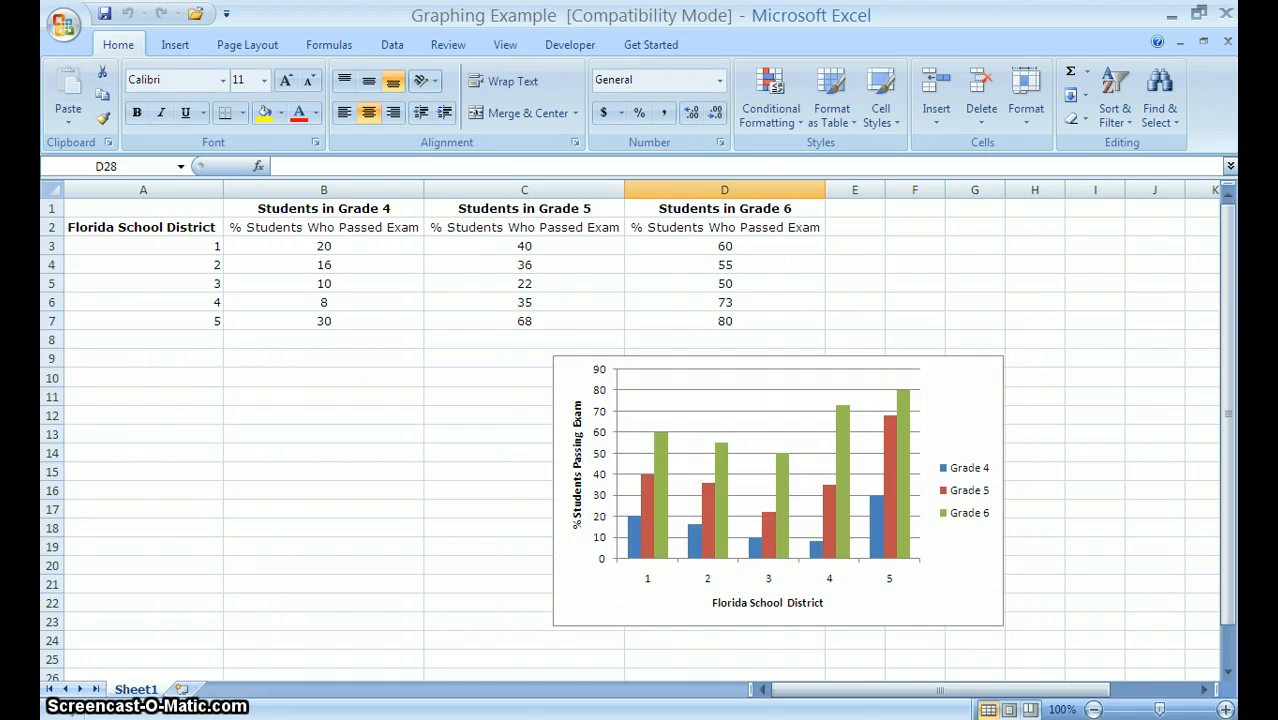
mouse_move(527, 656)
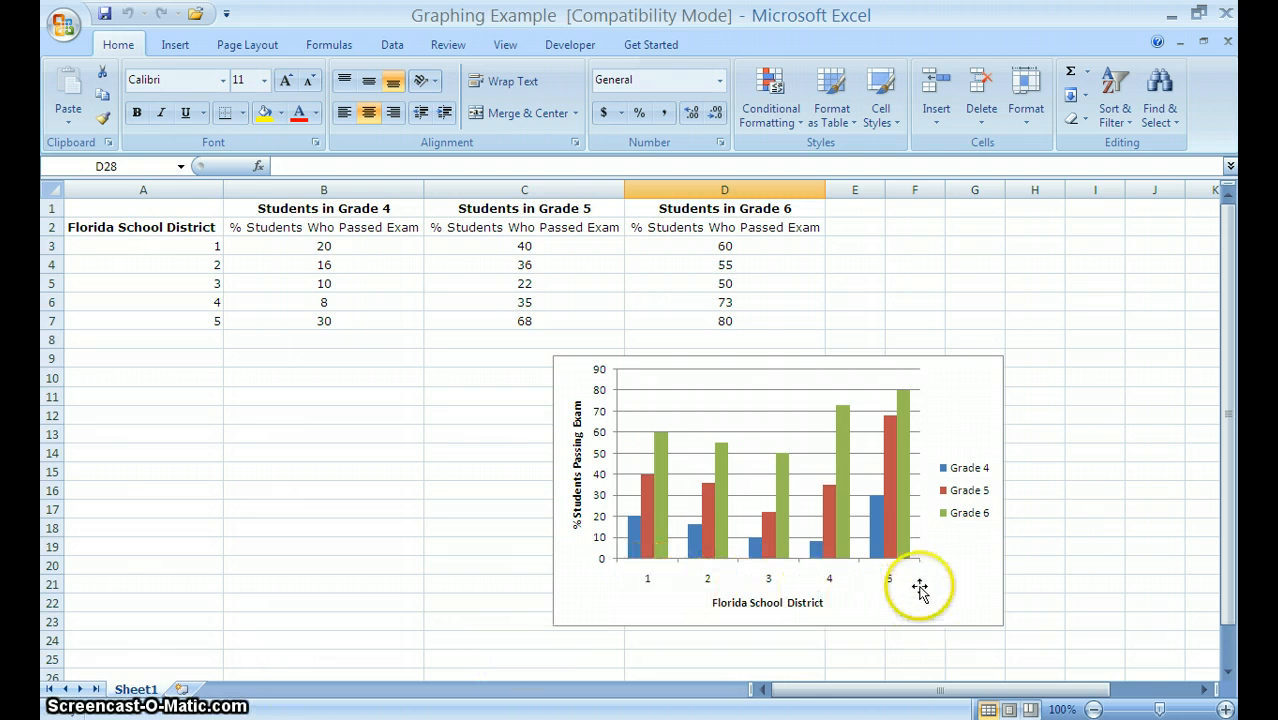
mouse_move(658, 588)
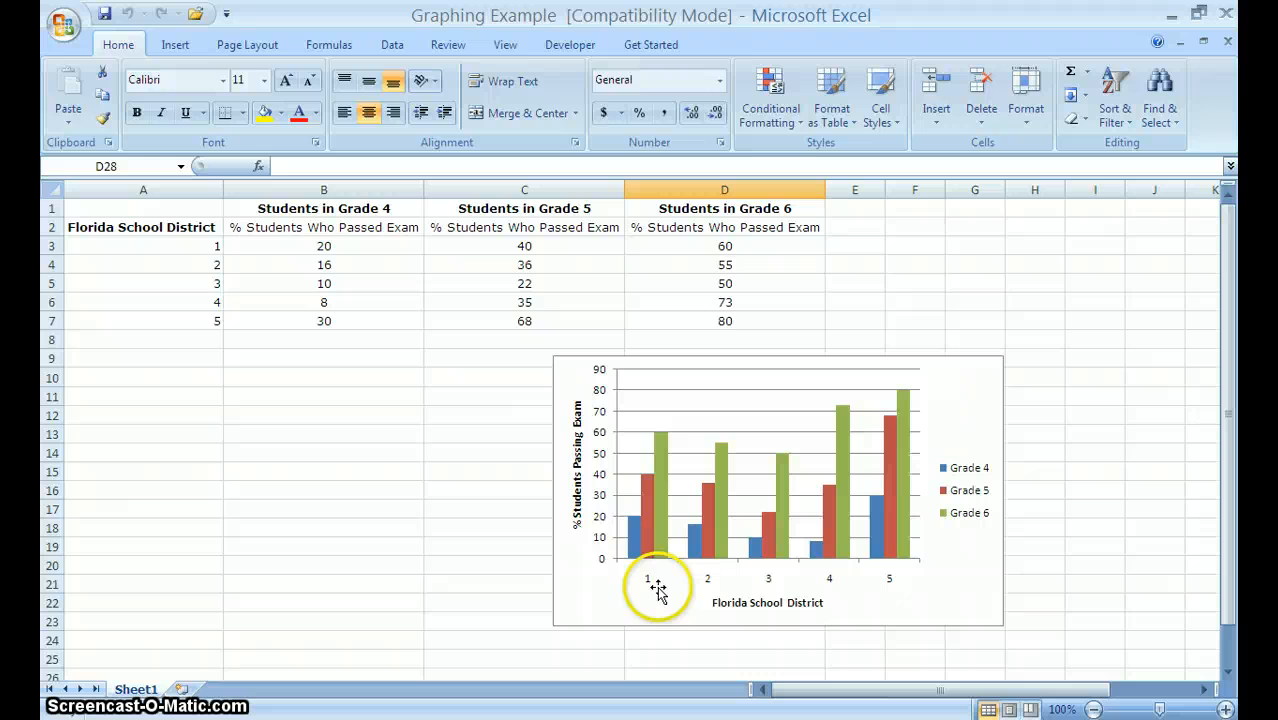
mouse_move(670, 565)
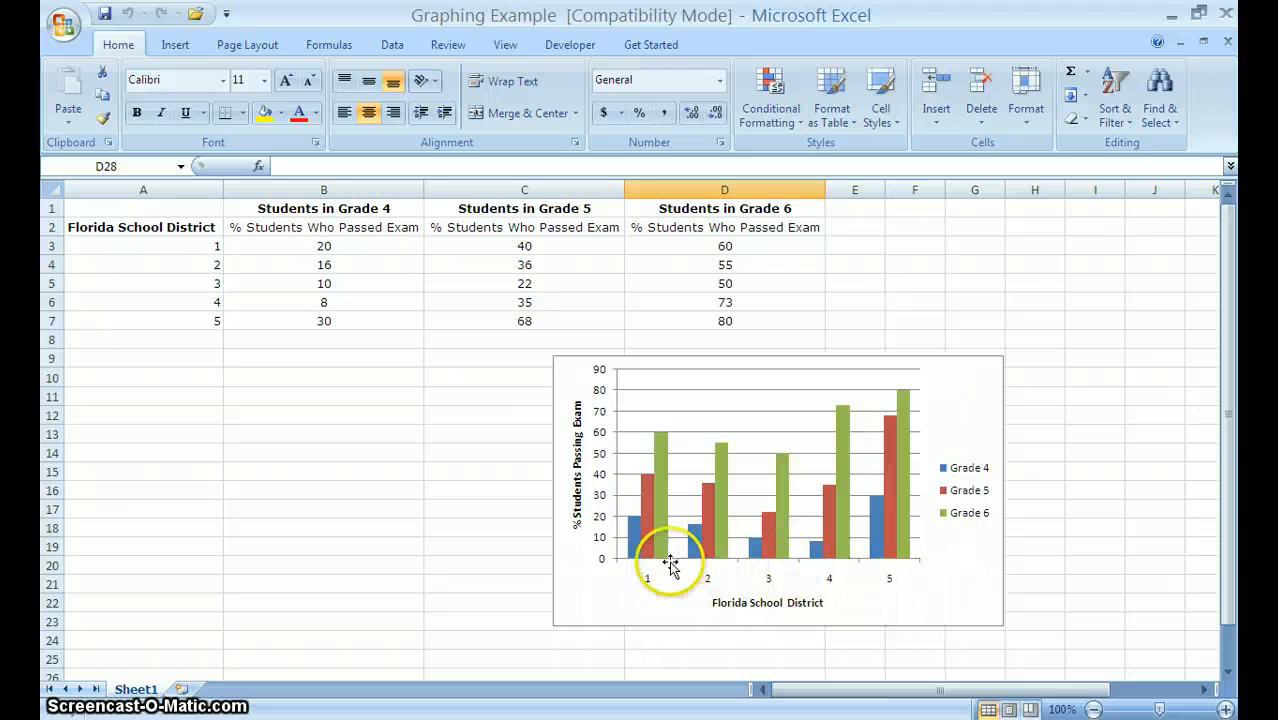
mouse_move(715, 595)
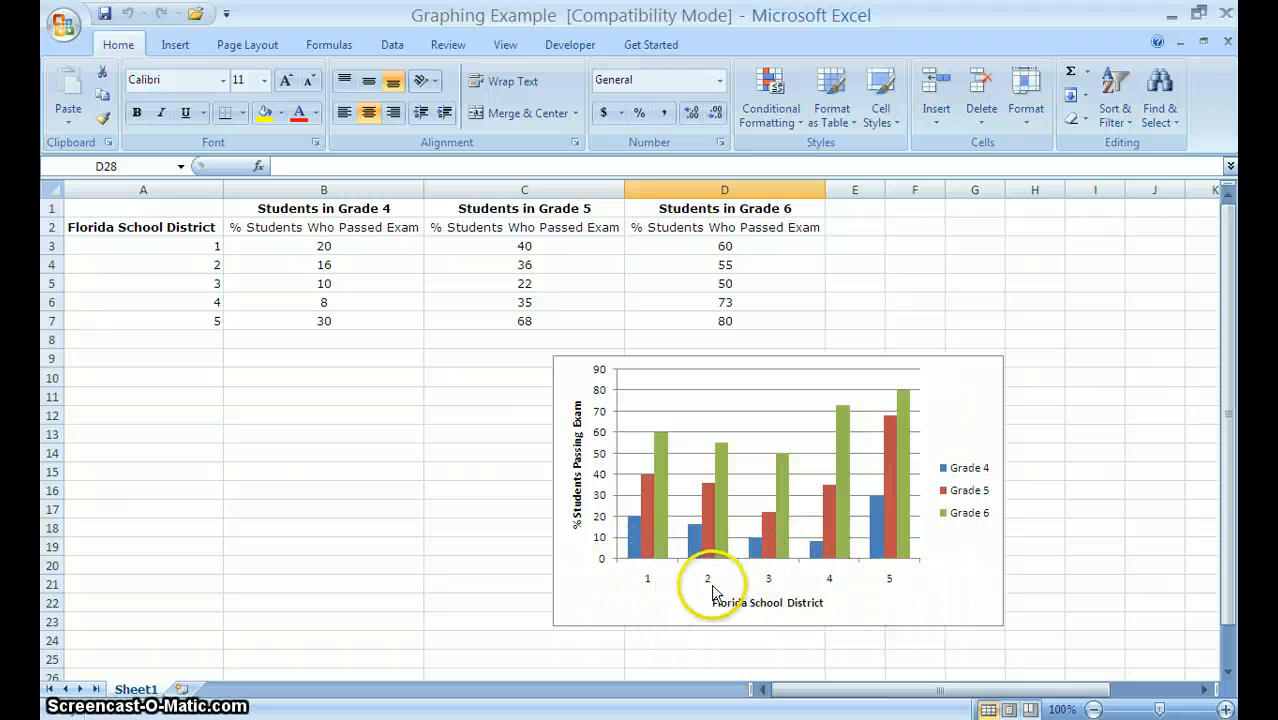
mouse_move(975, 628)
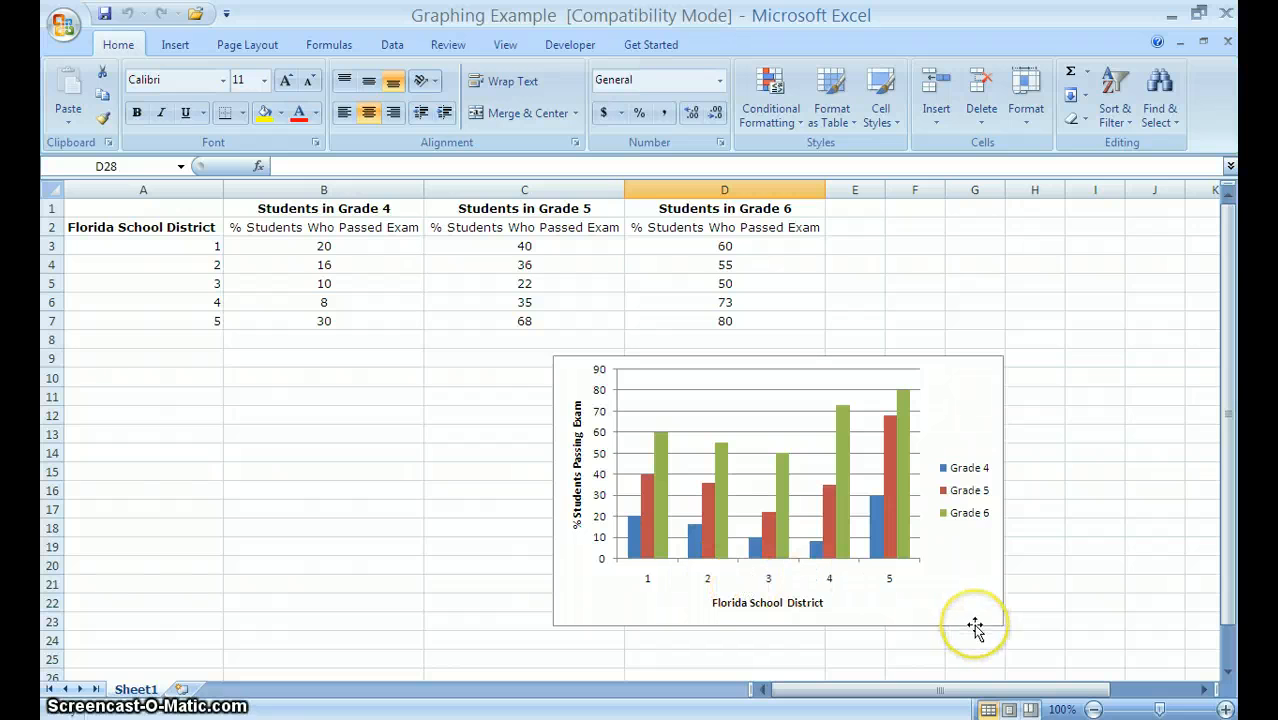
mouse_move(976, 629)
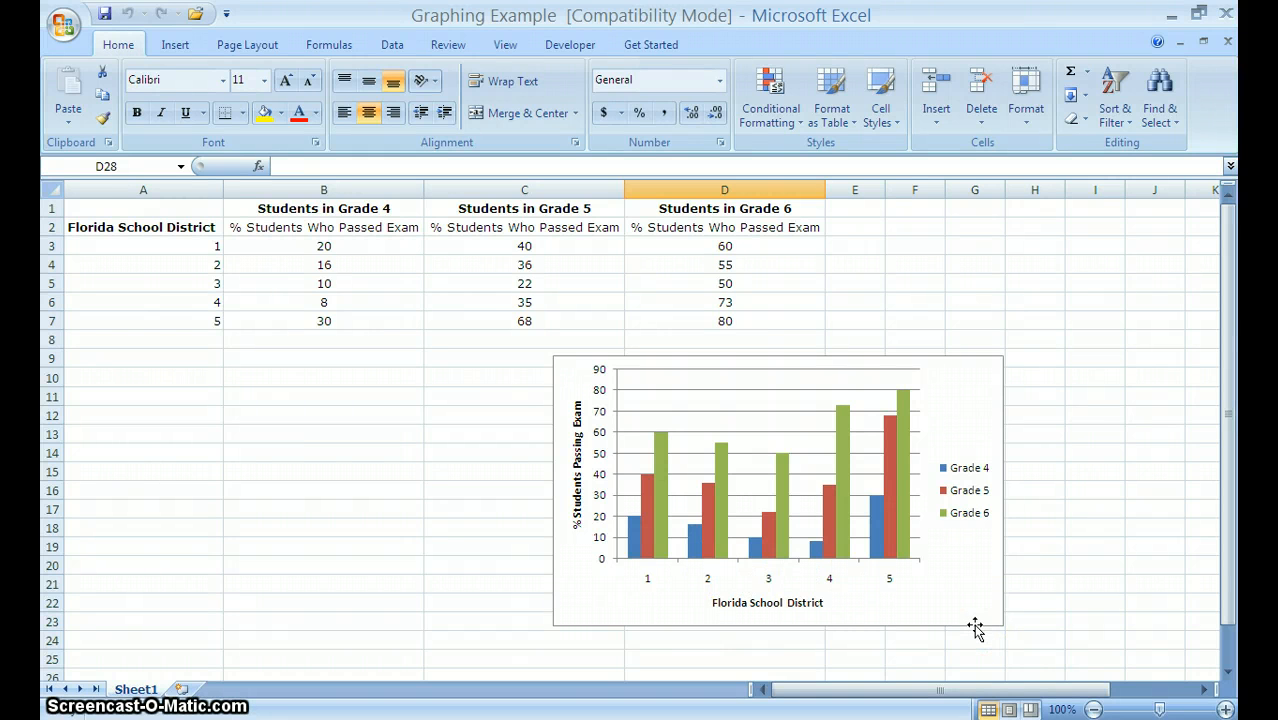
mouse_move(670, 568)
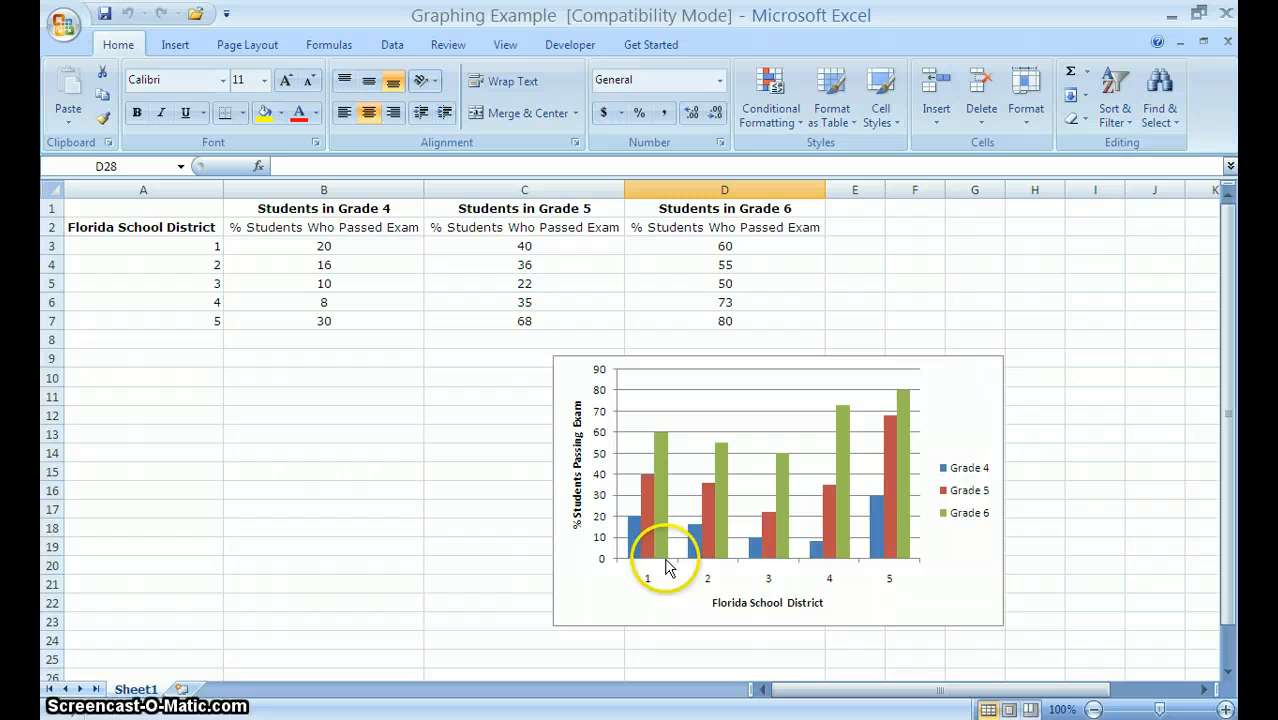
mouse_move(673, 563)
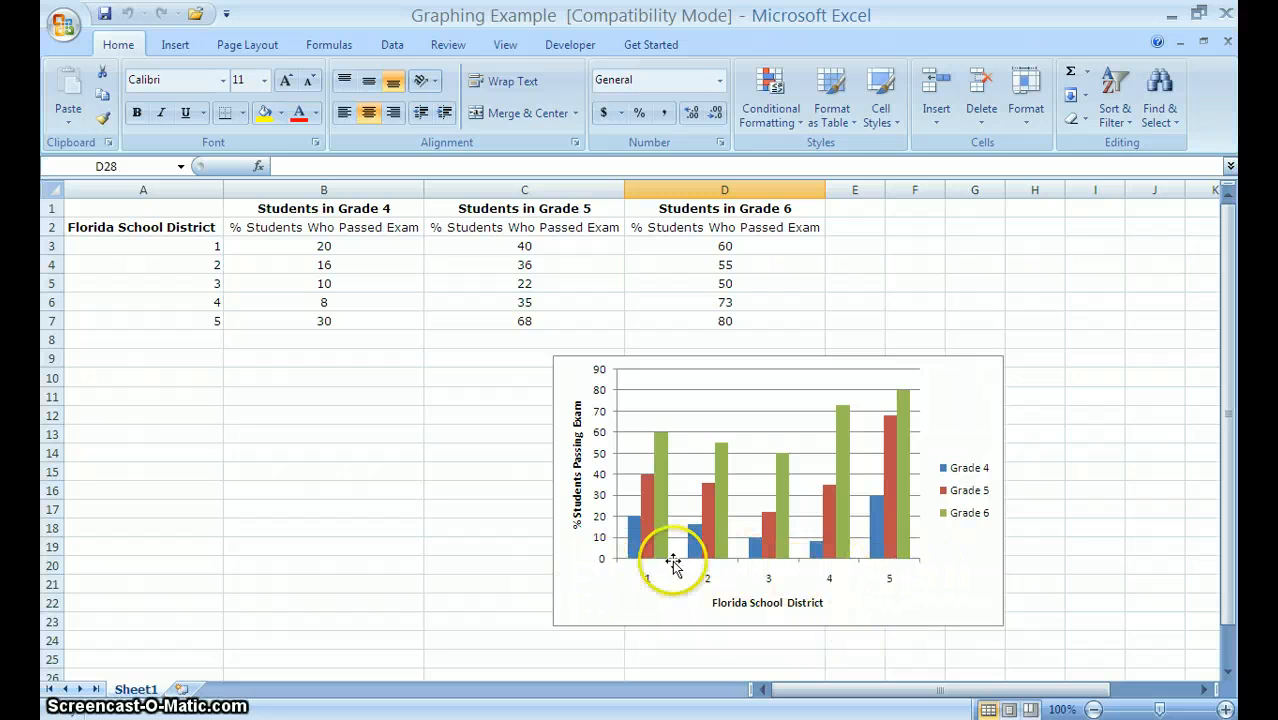
mouse_move(895, 585)
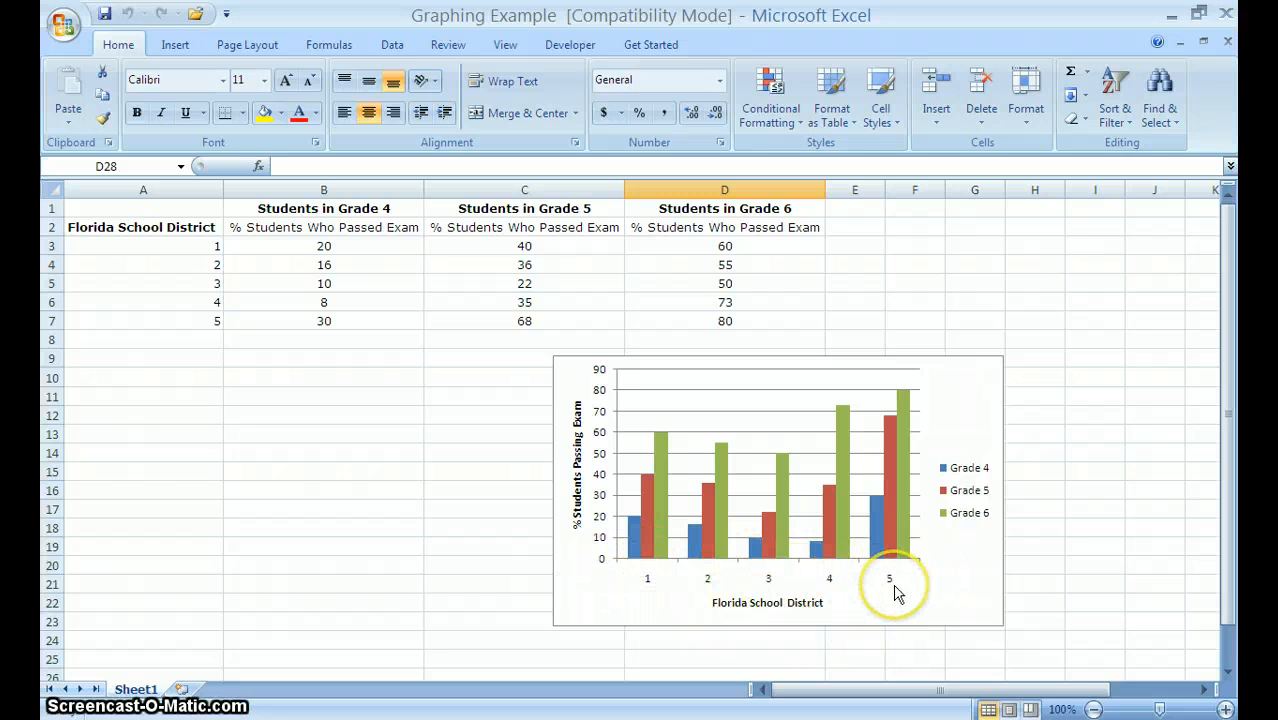
mouse_move(248, 285)
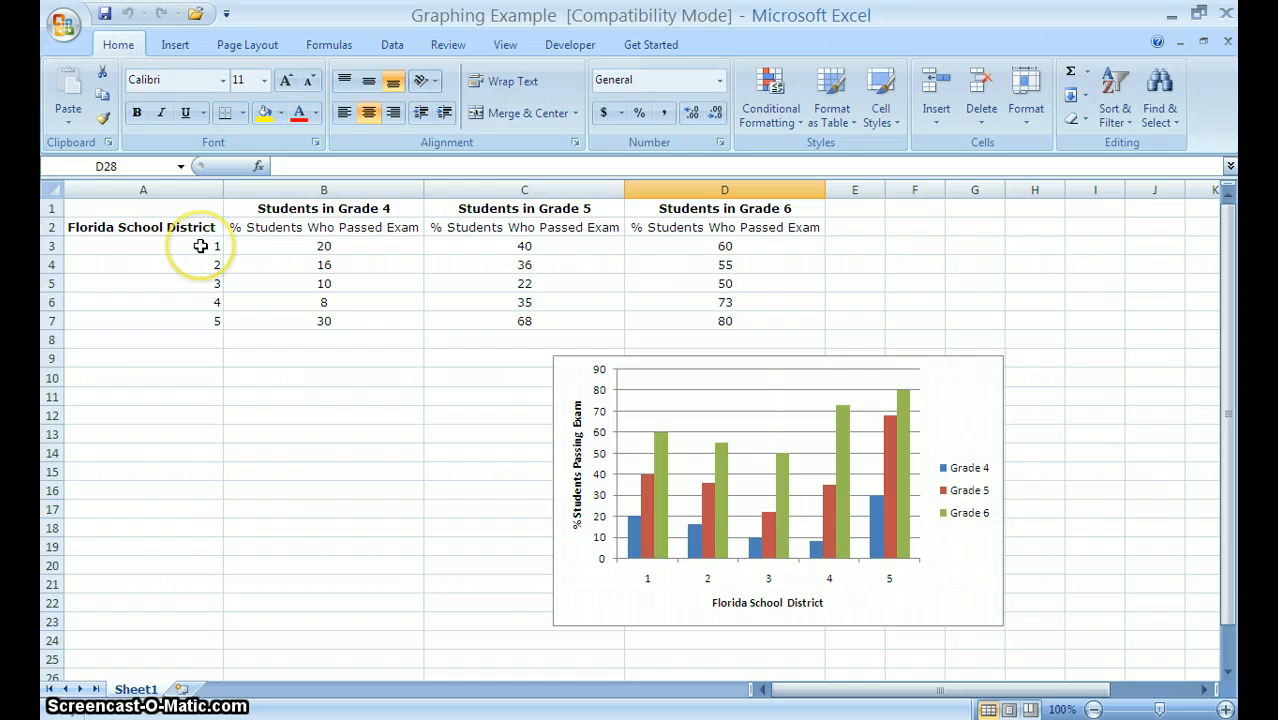
mouse_move(187, 345)
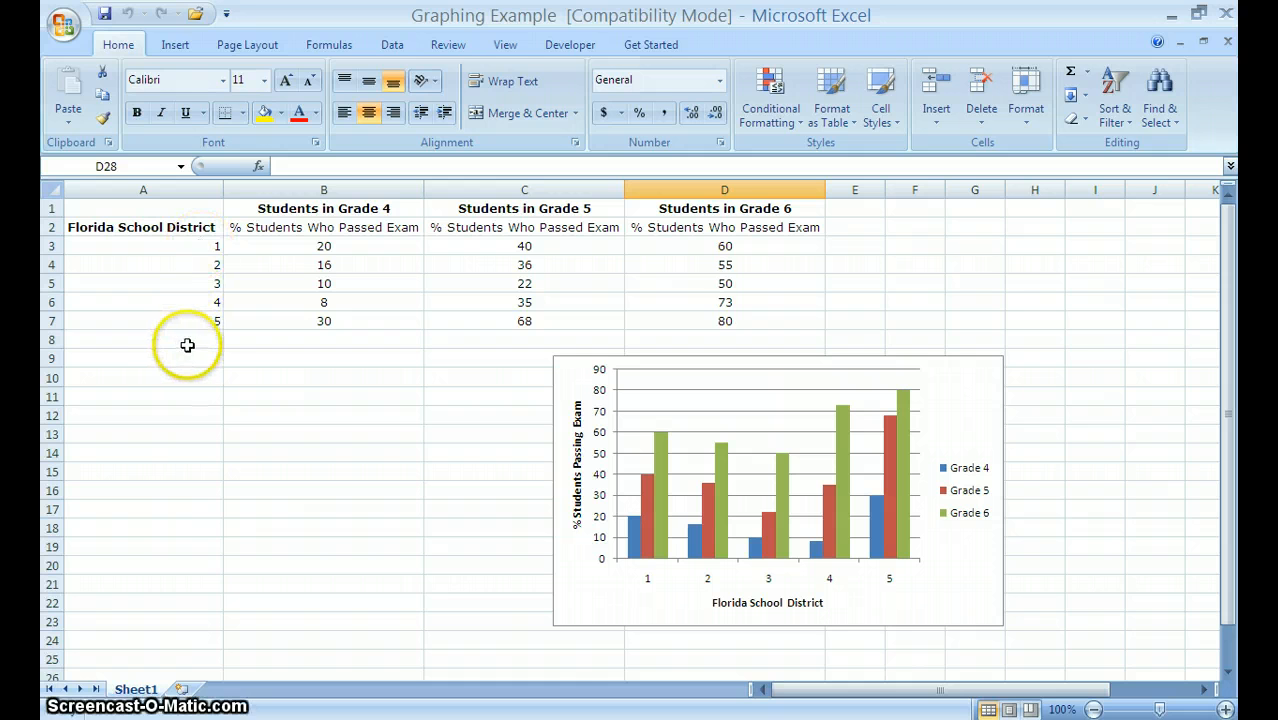
Replace the district numbers in column A with names including Hillsborough, Brandon and Dade.
click(143, 339)
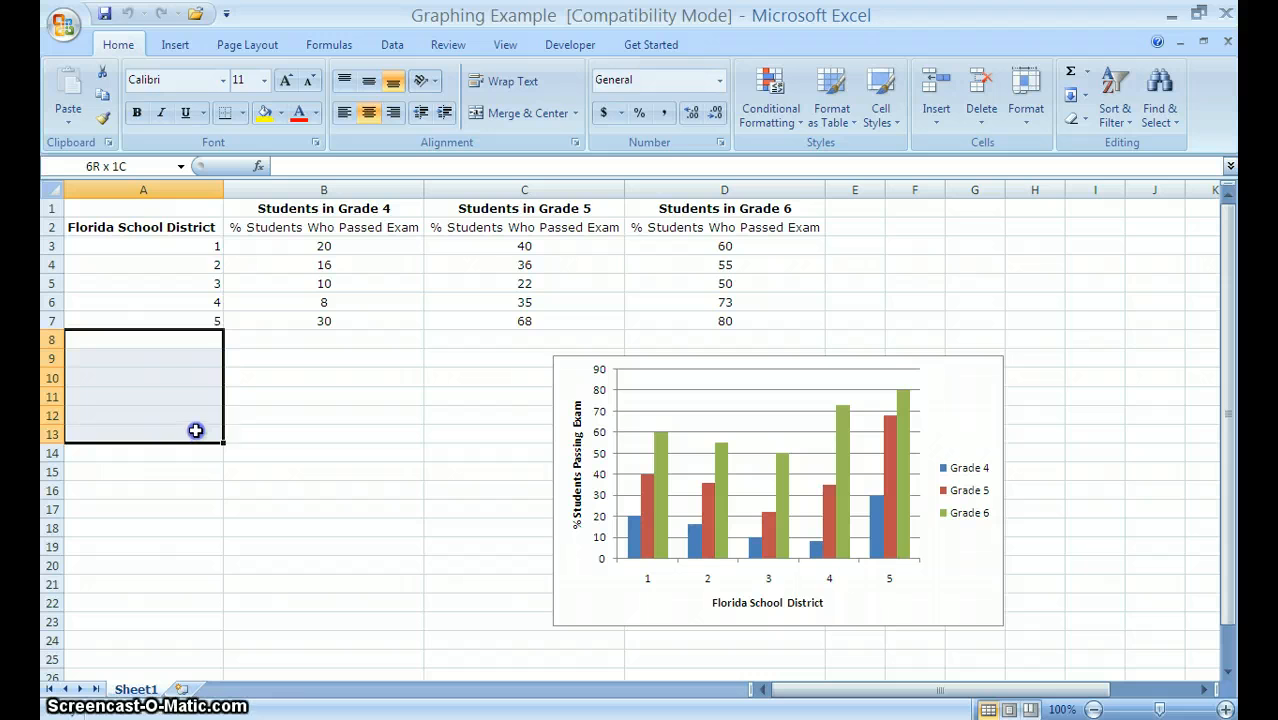
click(143, 338)
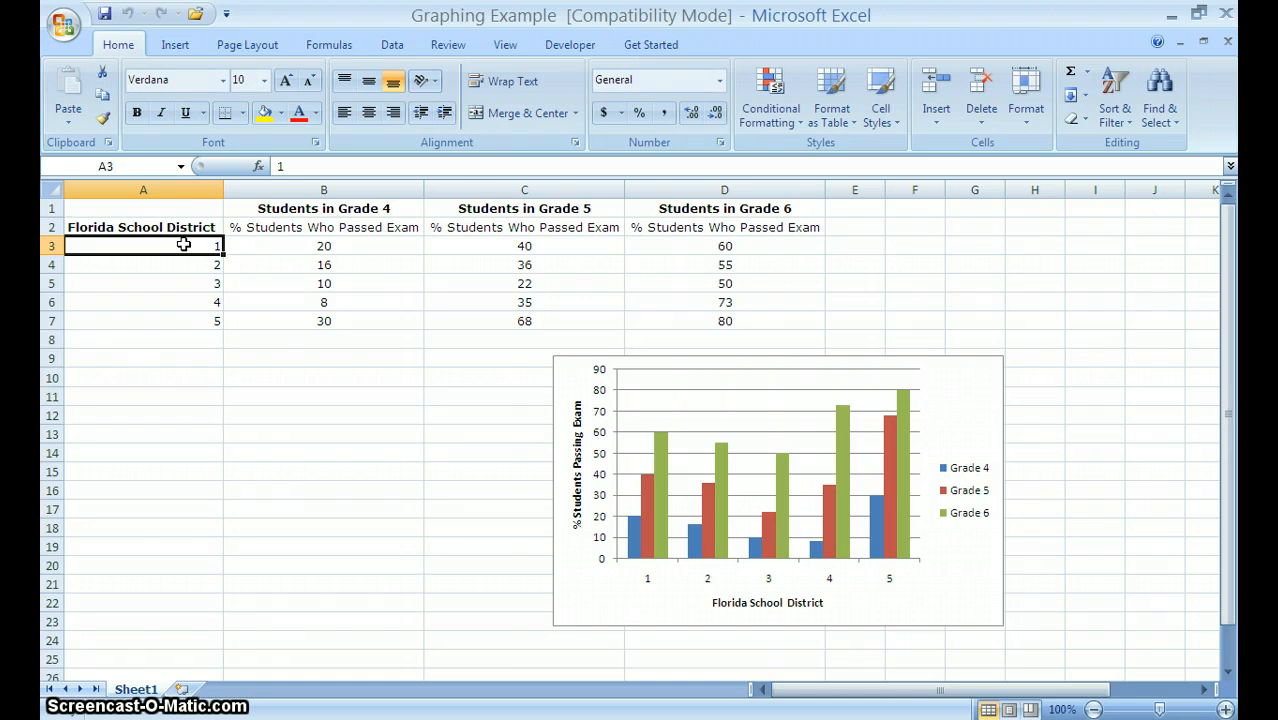
text(Dade)
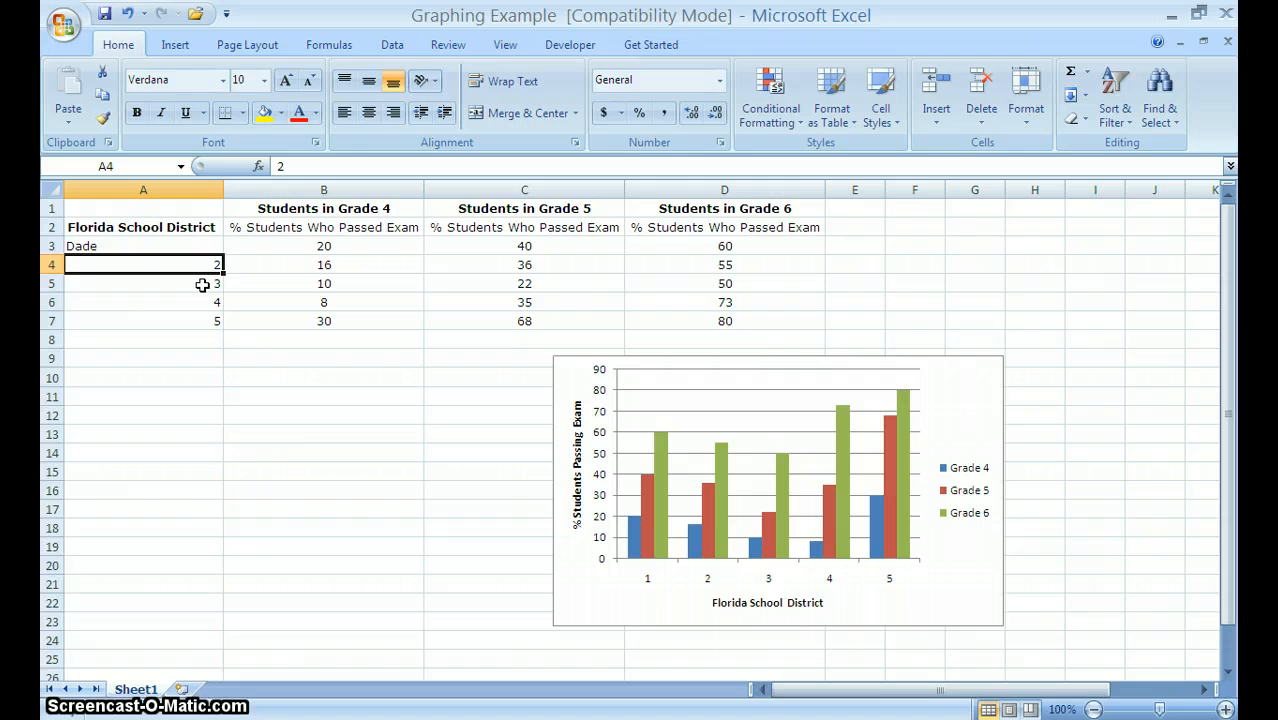
text(Hillsbo)
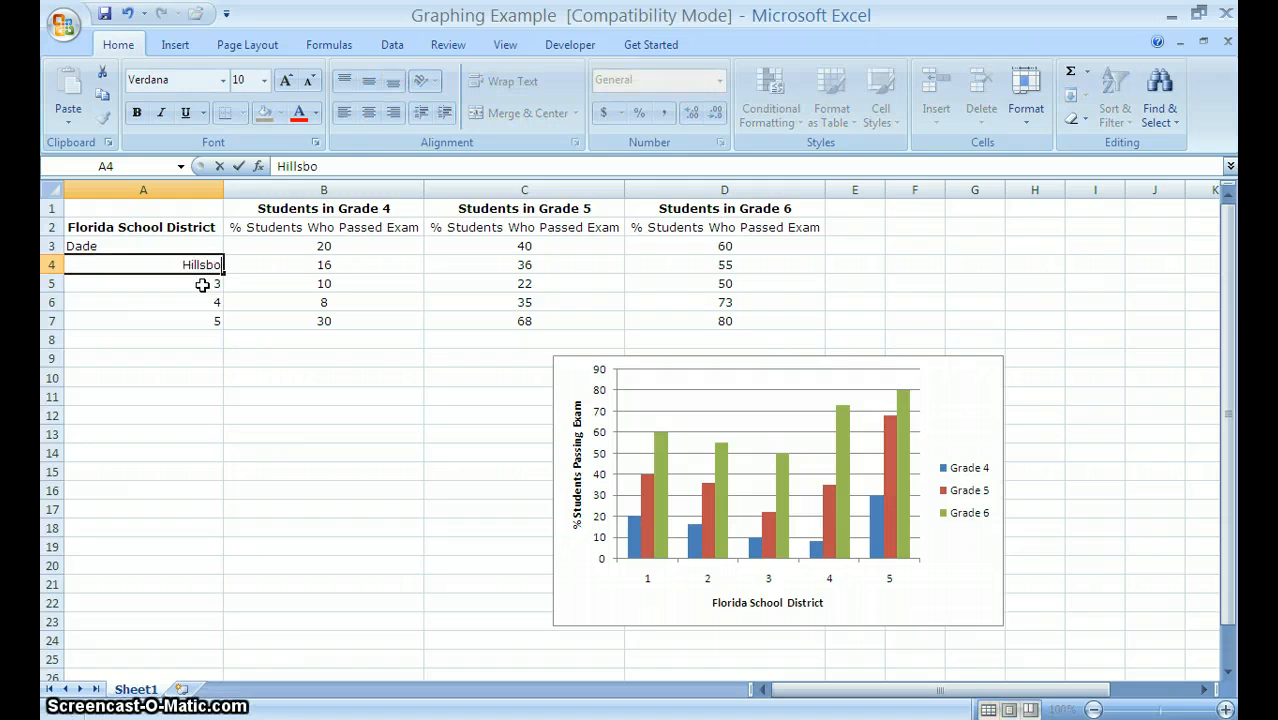
key(Return)
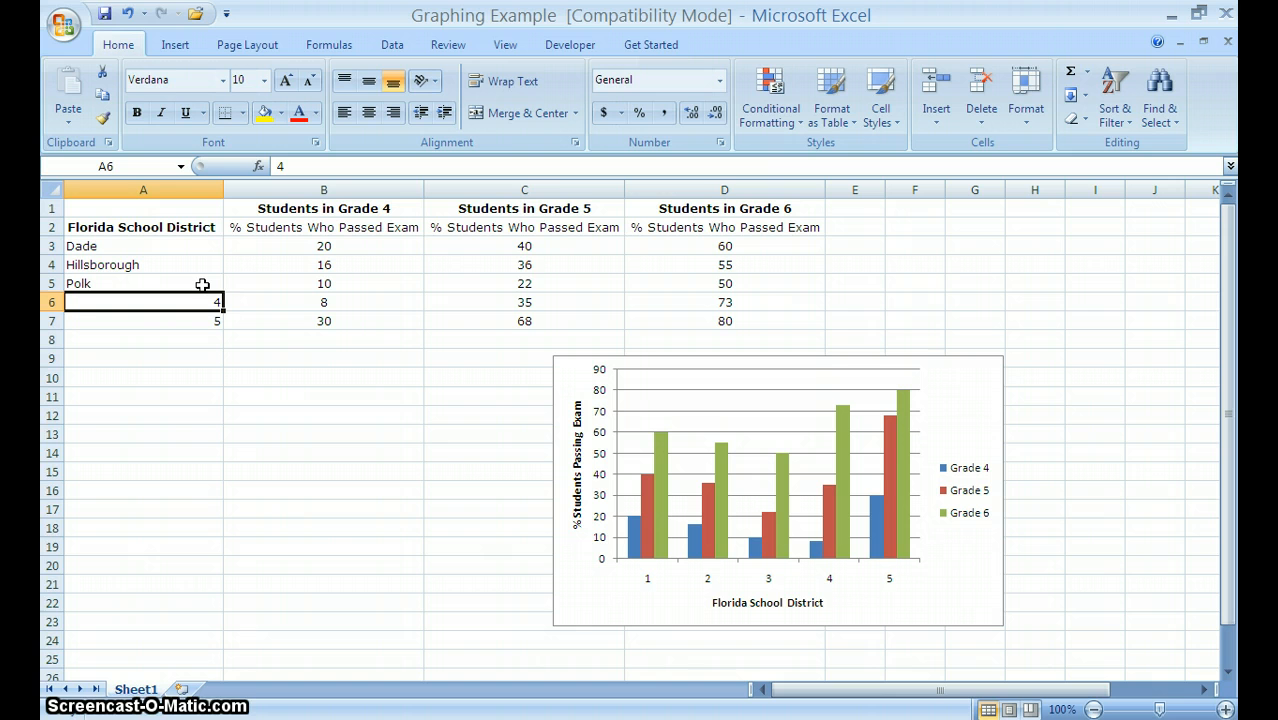
text(B)
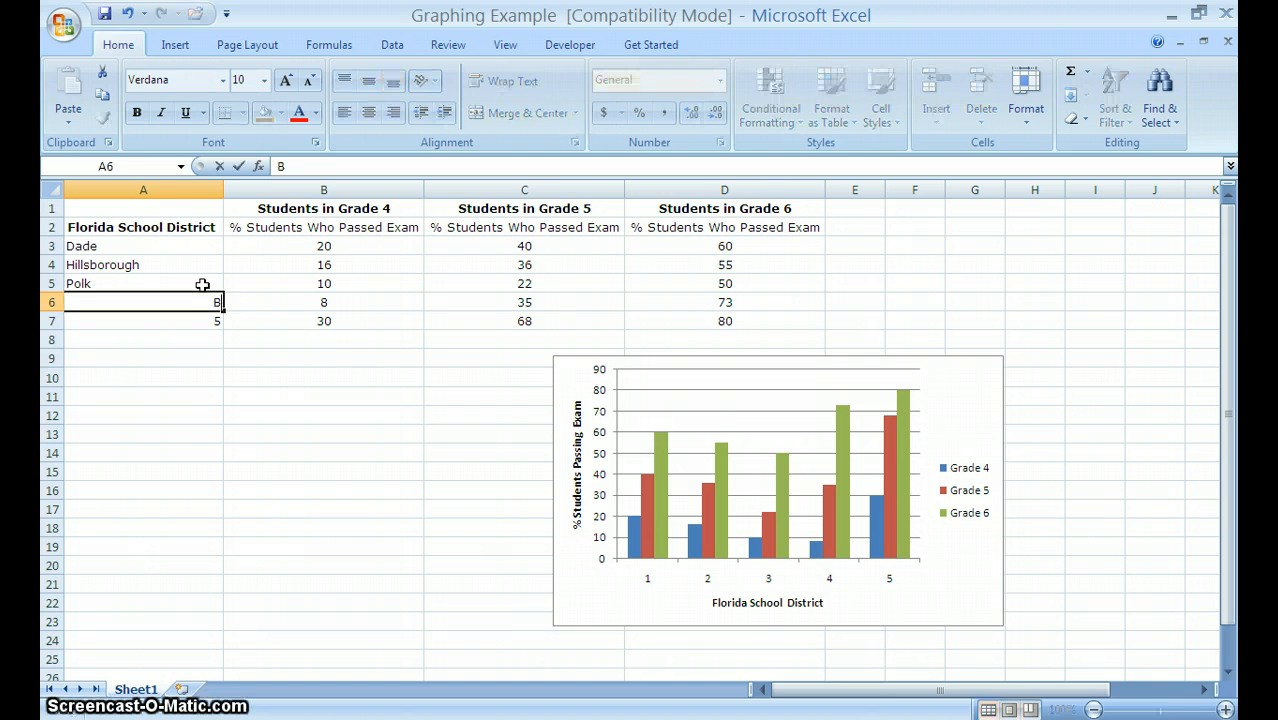
text(Brandon)
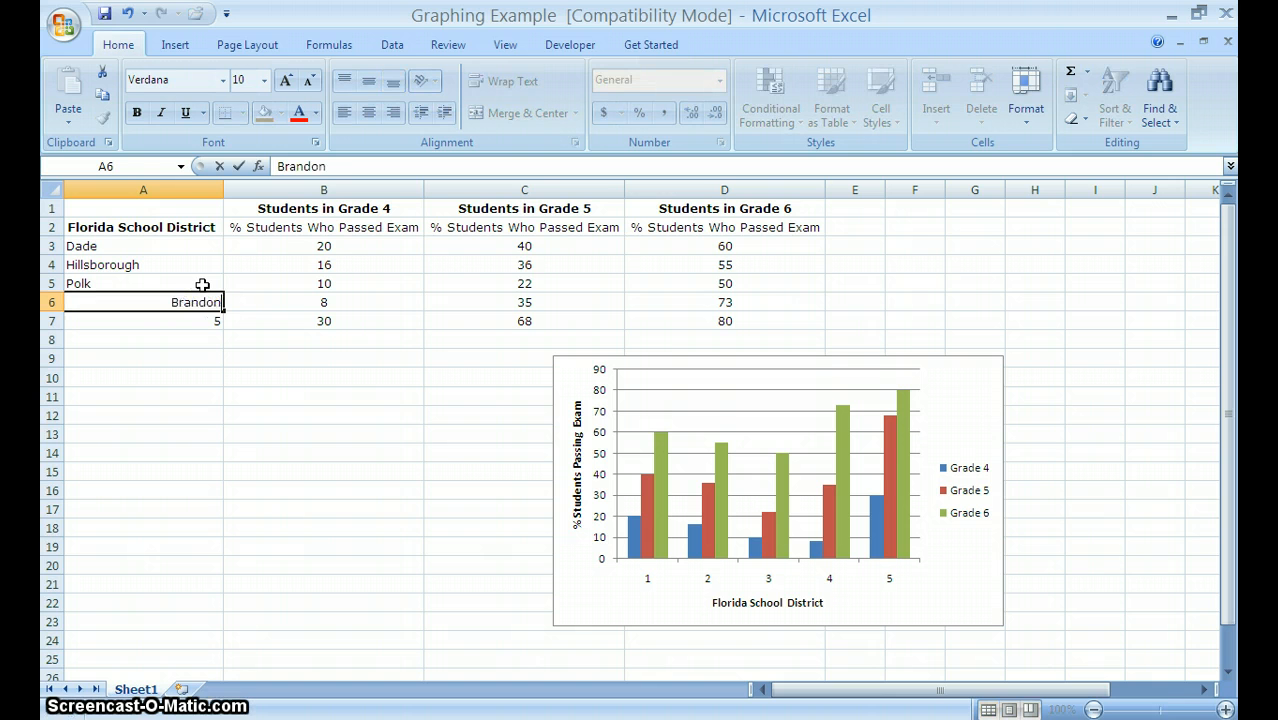
key(Return)
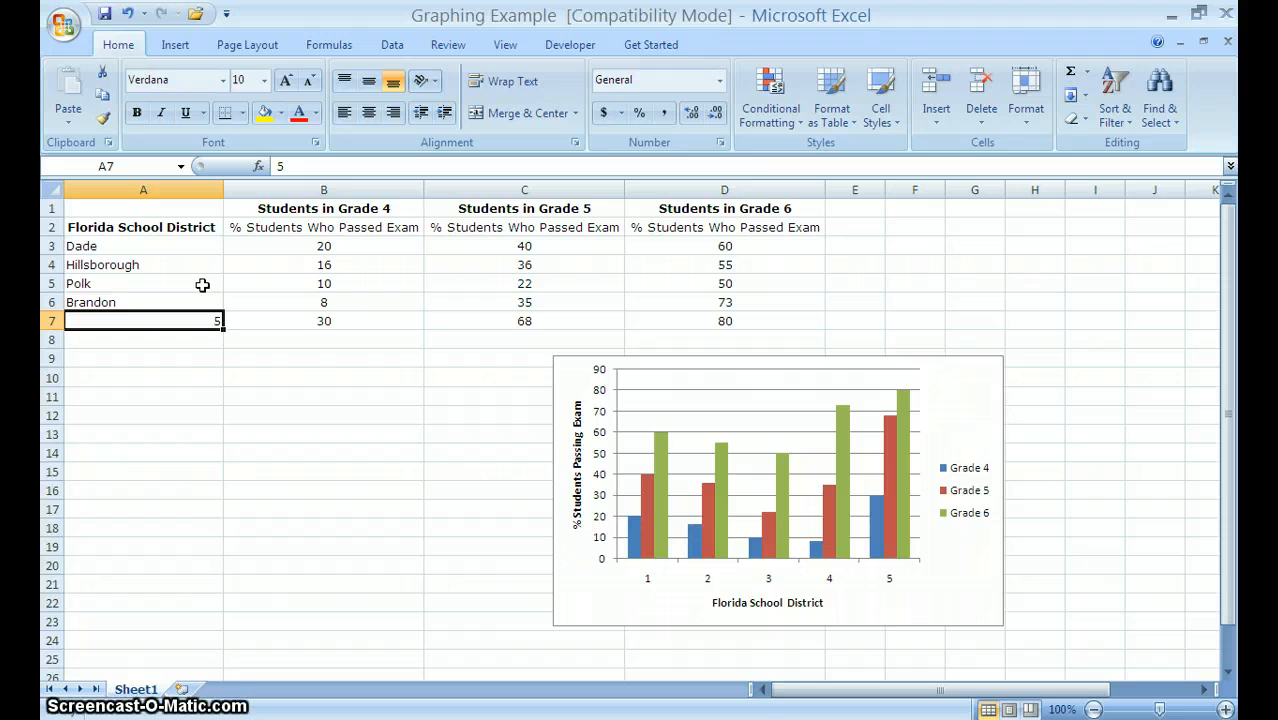
text(Dade)
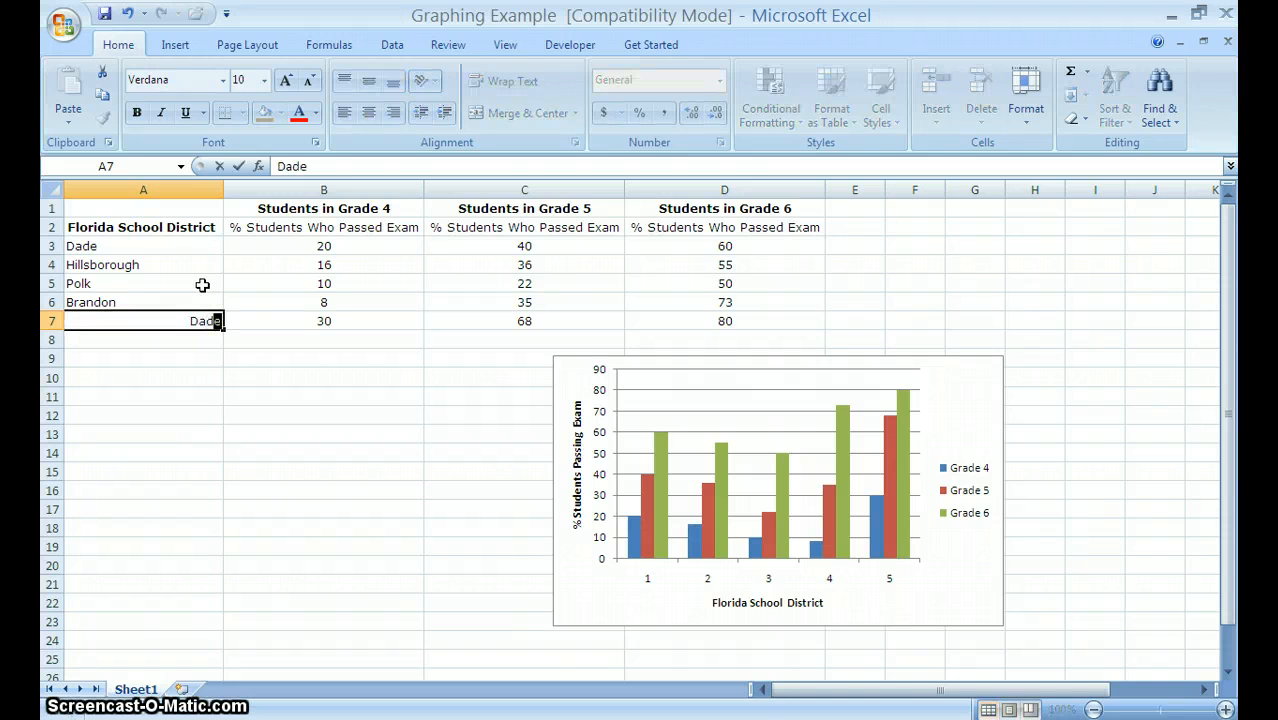
key(Return)
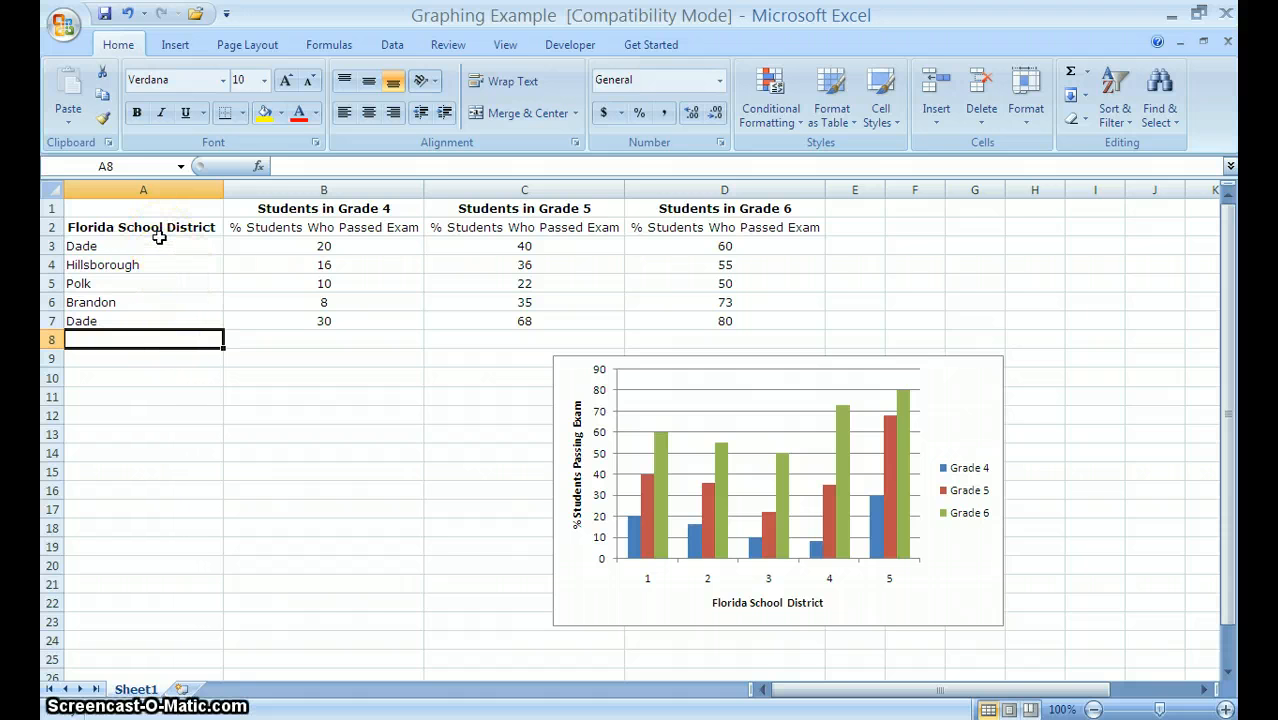
mouse_move(163, 310)
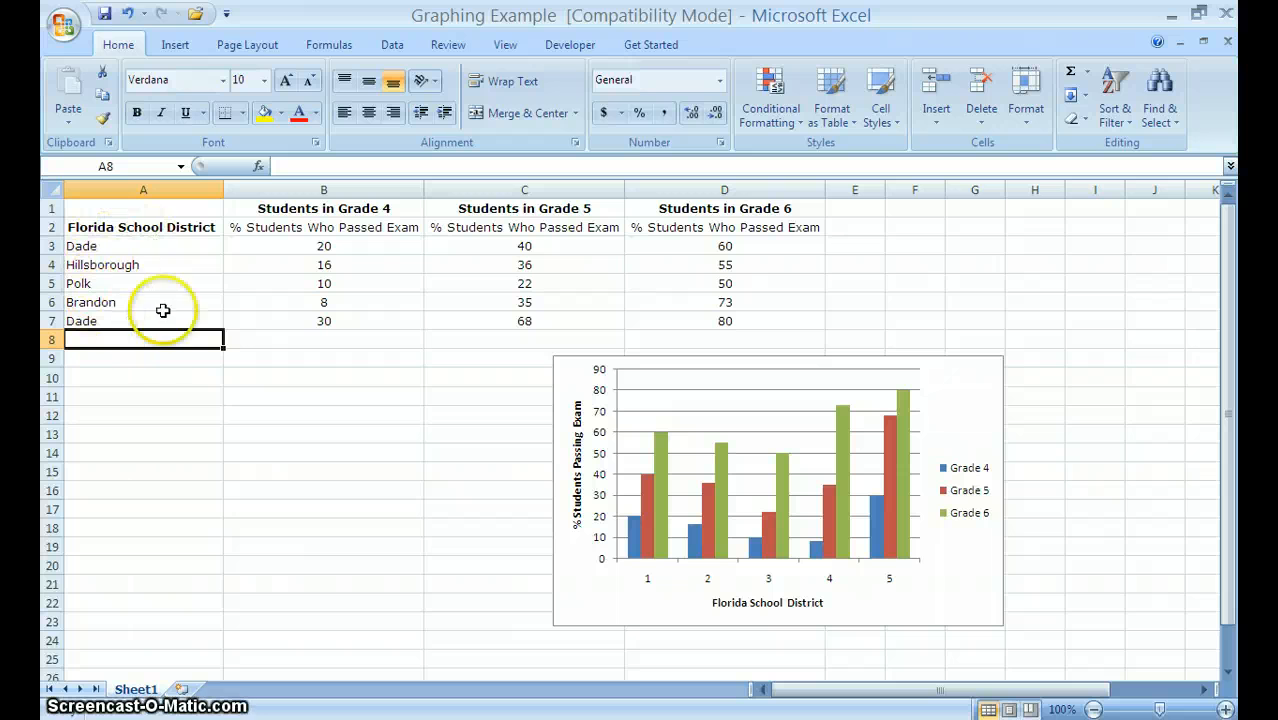
mouse_move(173, 334)
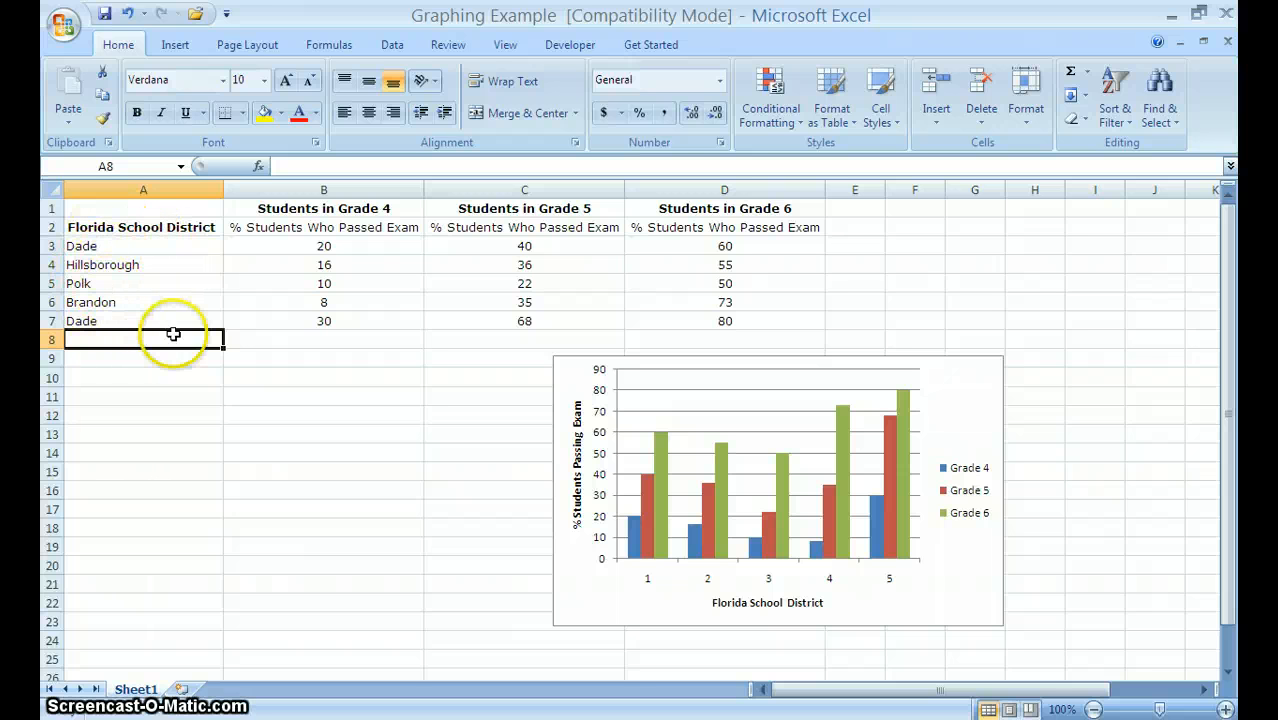
mouse_move(918, 588)
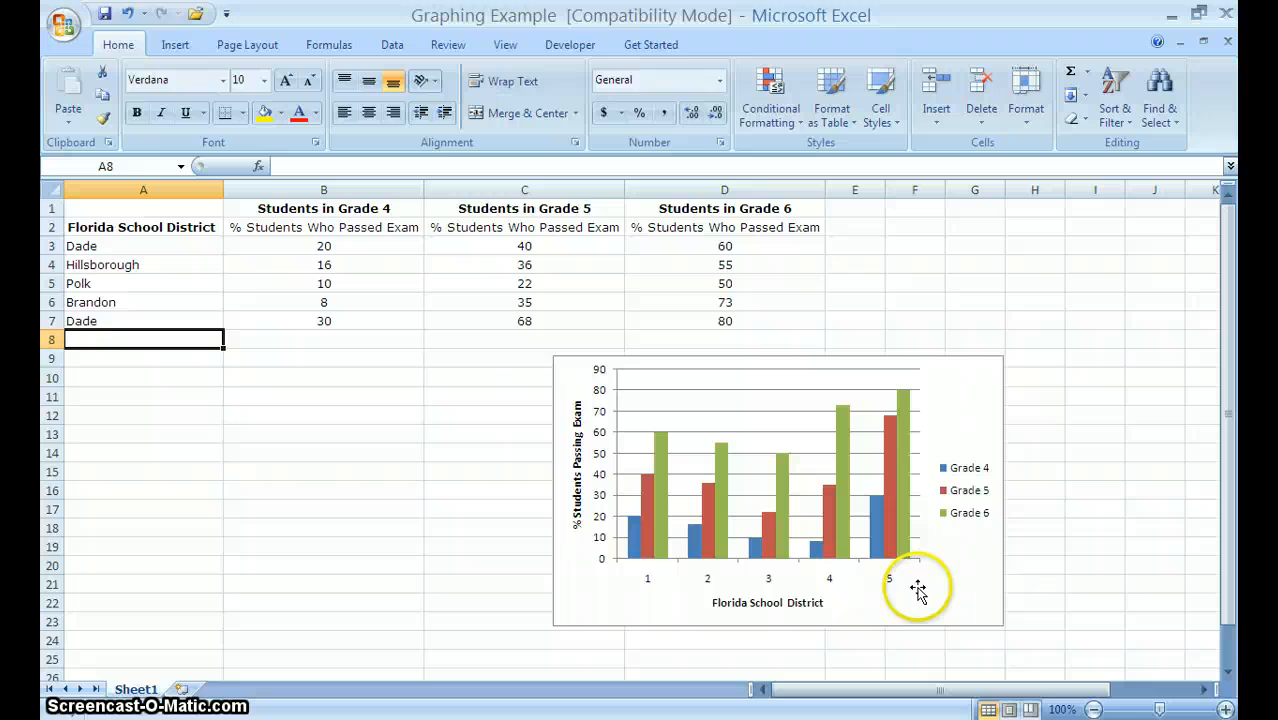
mouse_move(665, 585)
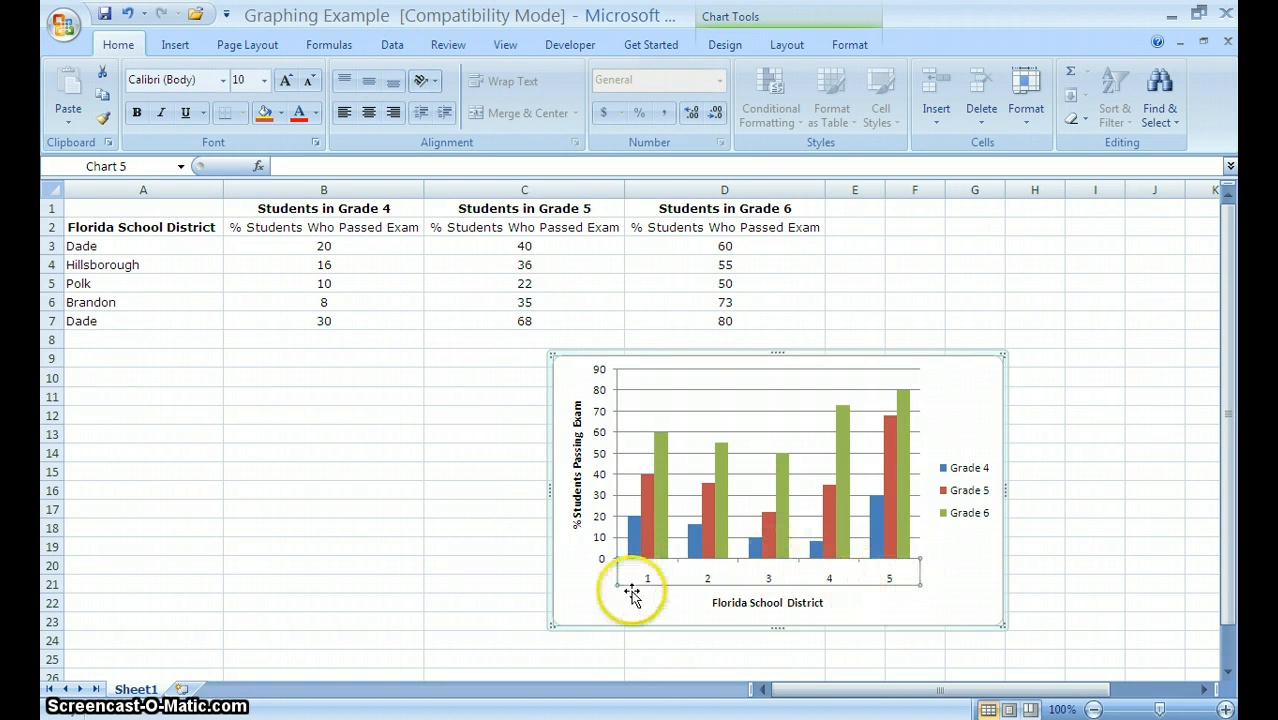
mouse_move(640, 575)
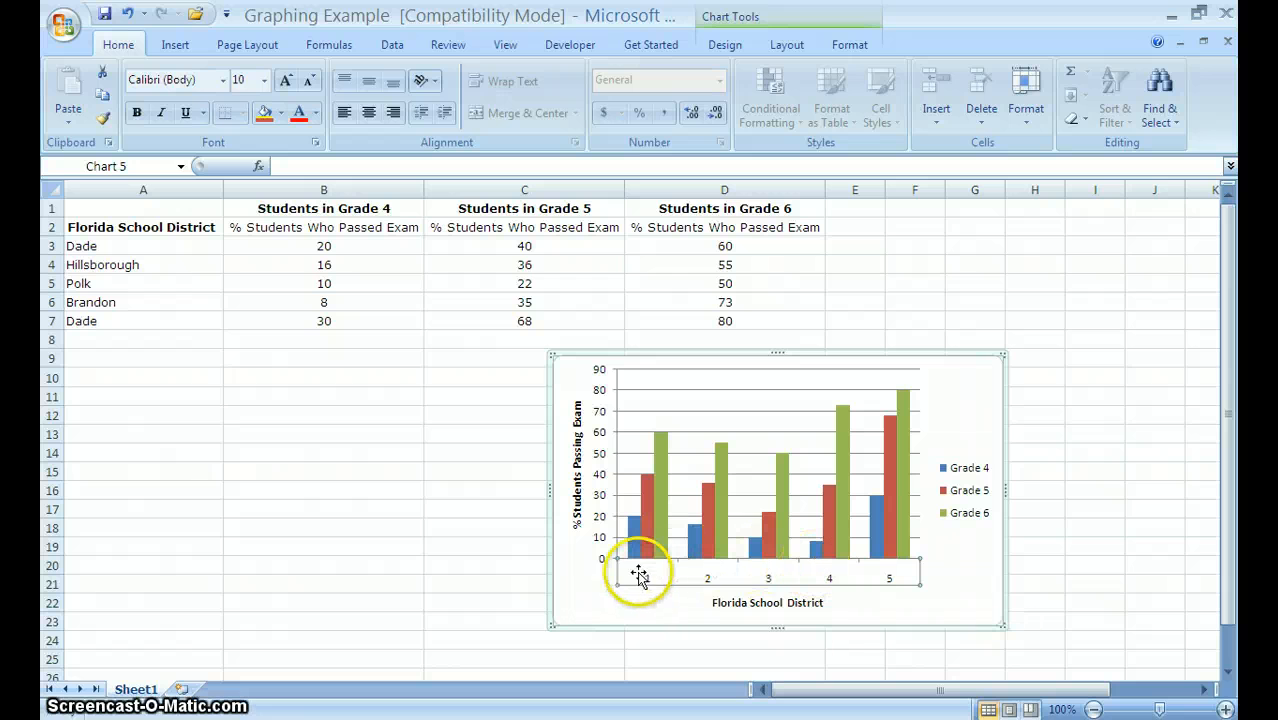
mouse_move(635, 585)
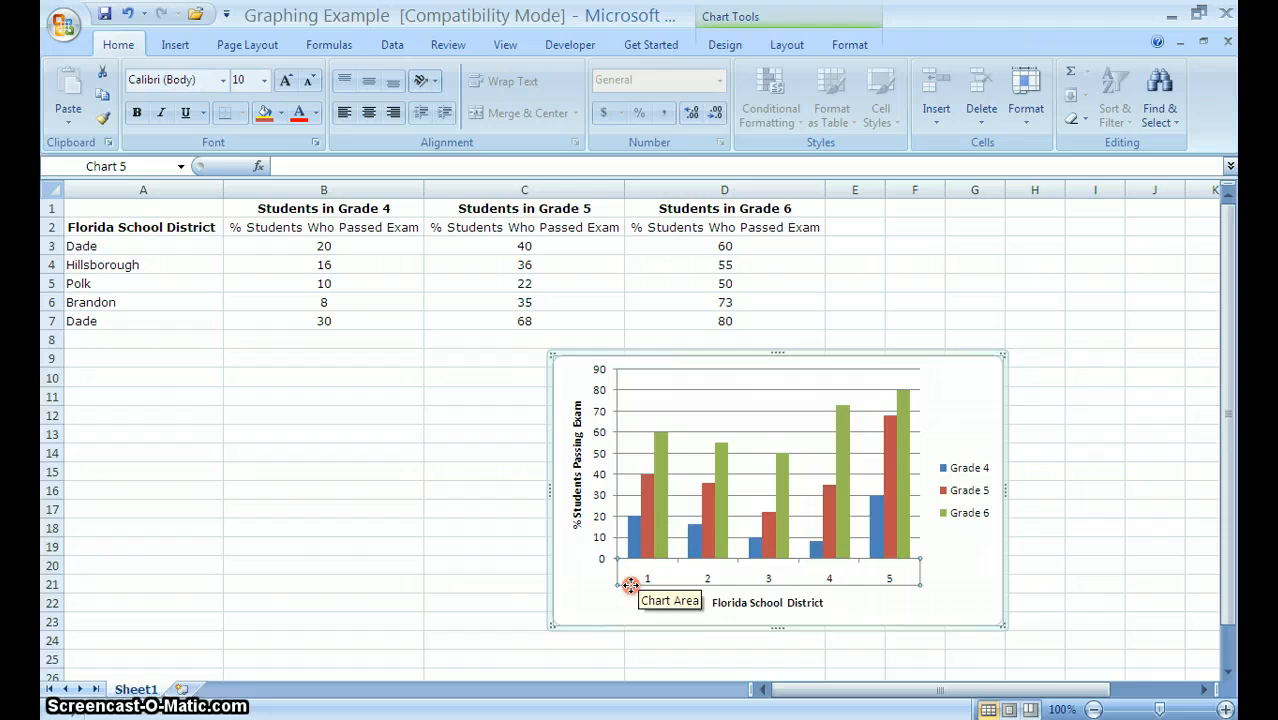
Open the Select Data Source dialog from the horizontal axis's right-click menu.
right_click(630, 585)
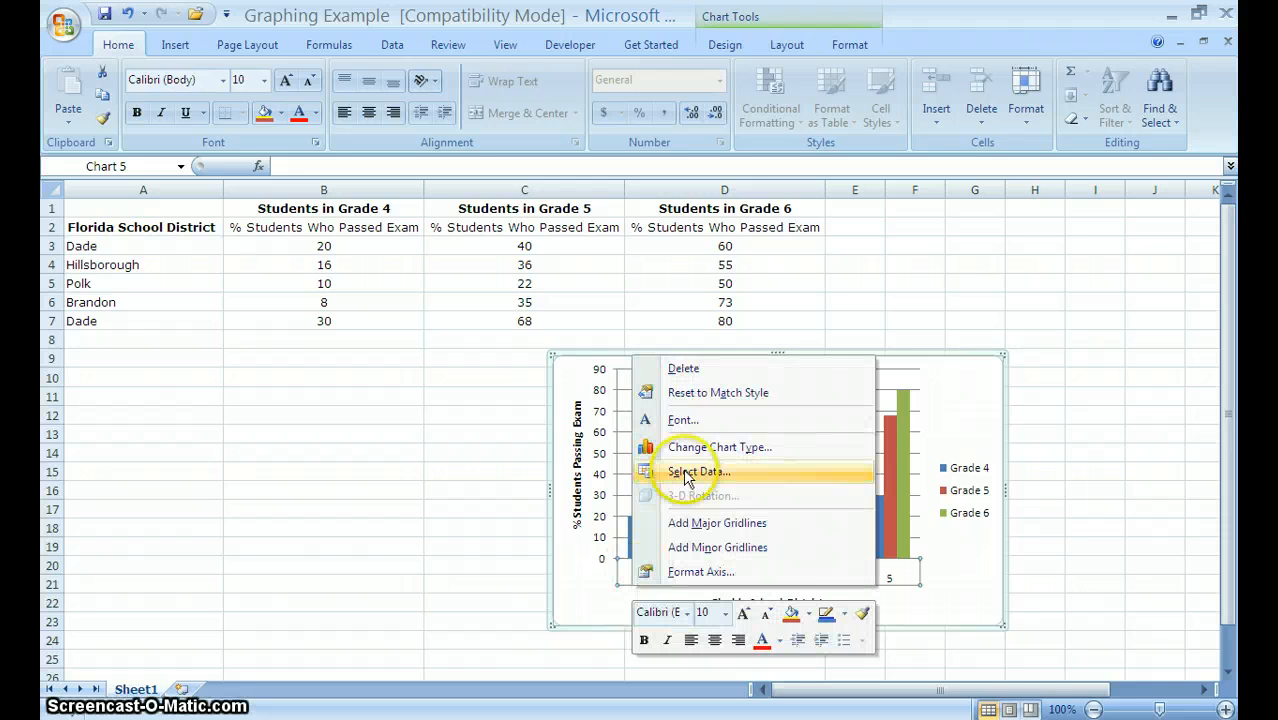
click(697, 471)
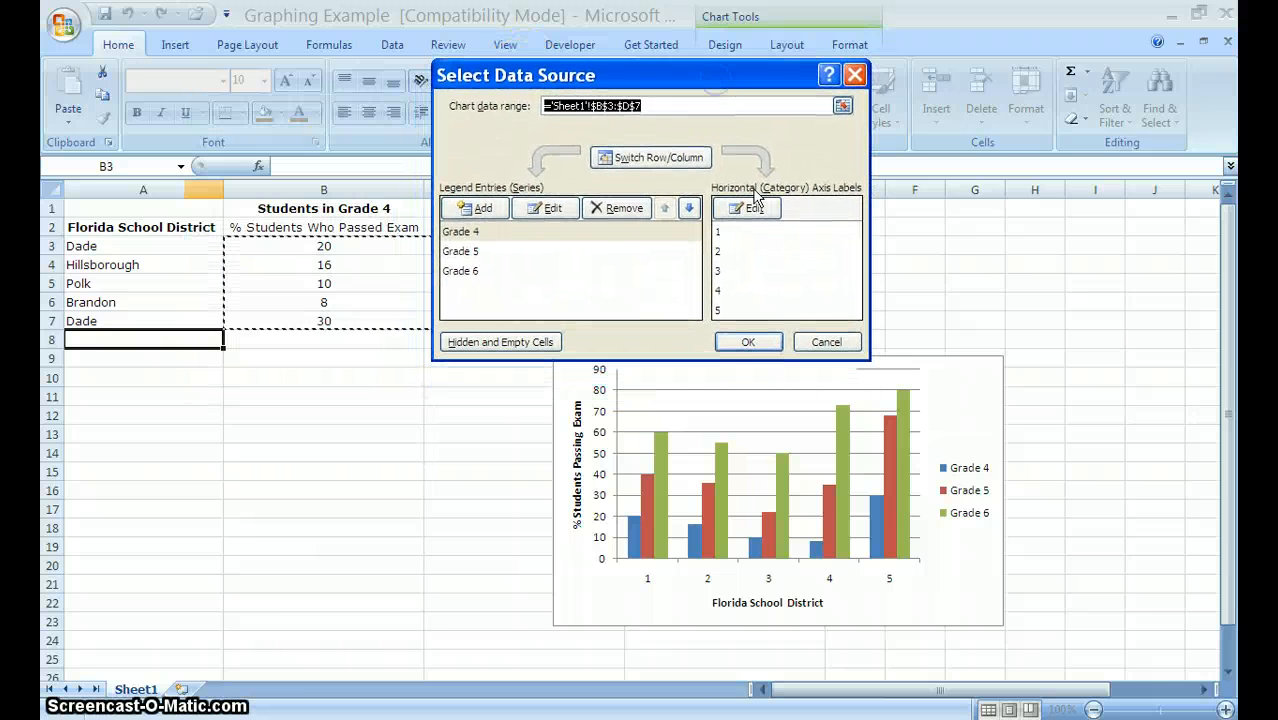
Edit the Horizontal (Category) Axis Labels to use the district names in A3:A7.
click(747, 208)
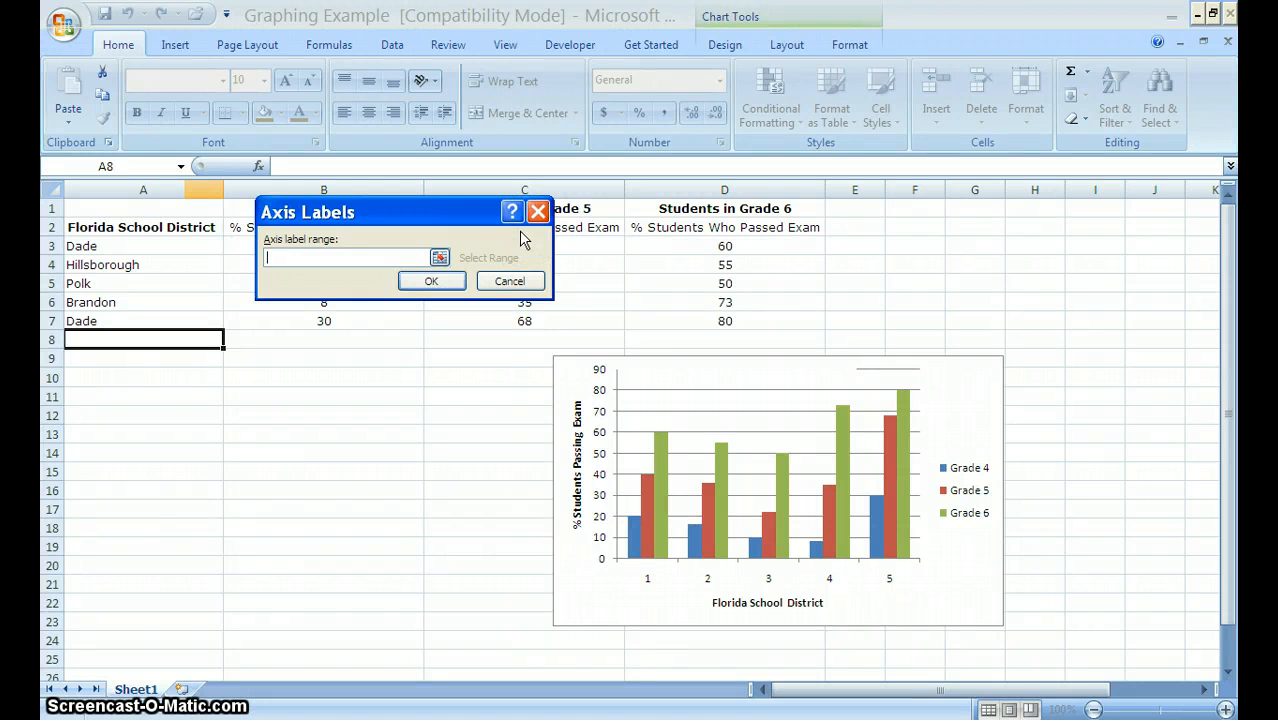
mouse_move(125, 253)
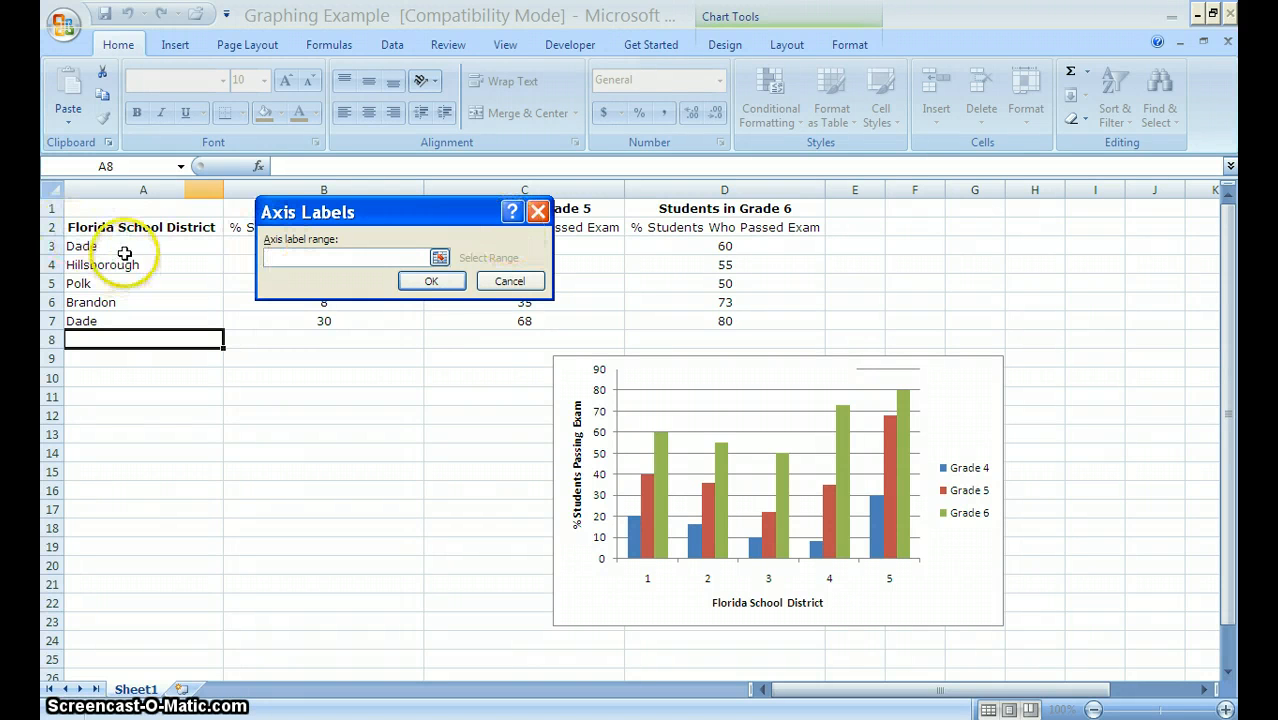
drag(143, 246, 143, 321)
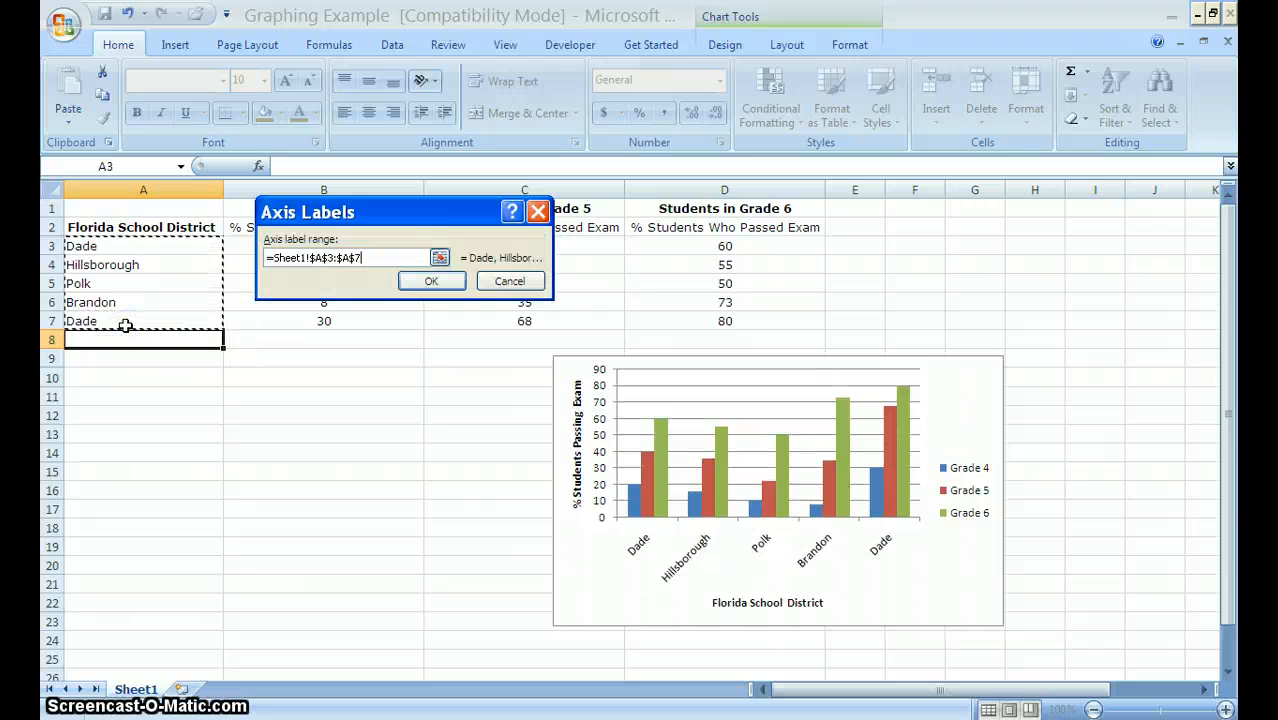
mouse_move(738, 490)
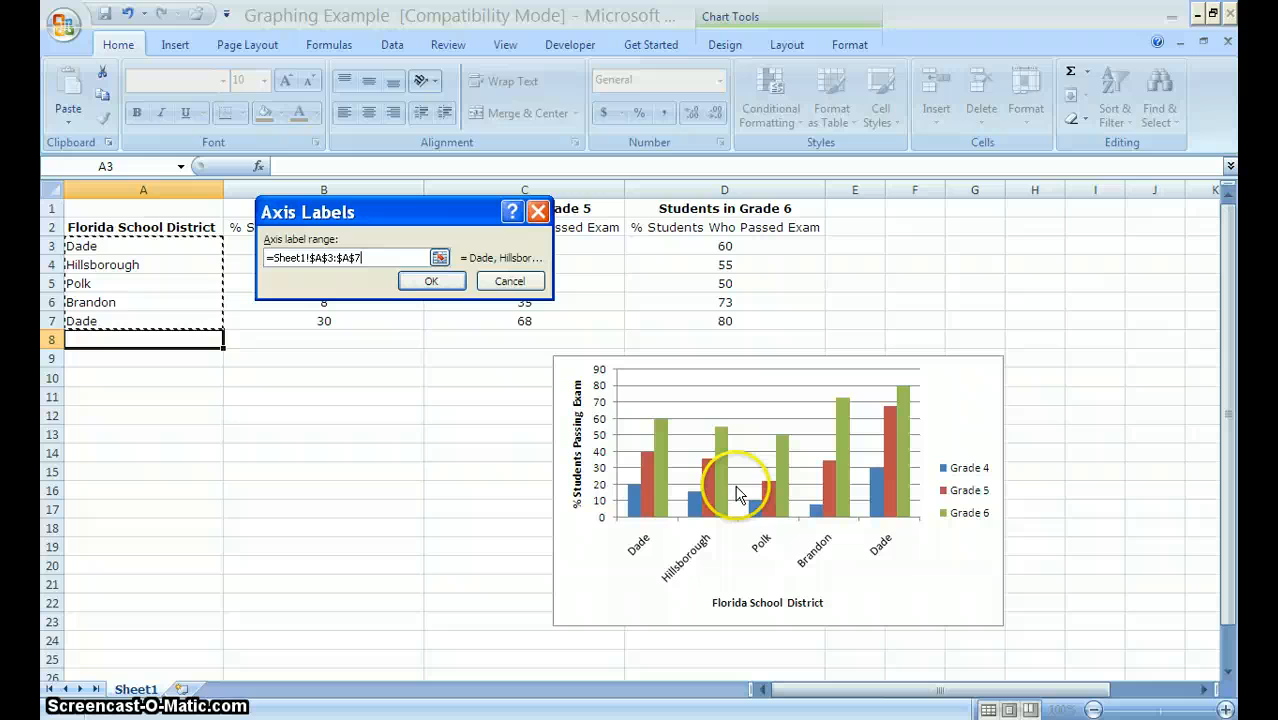
mouse_move(918, 545)
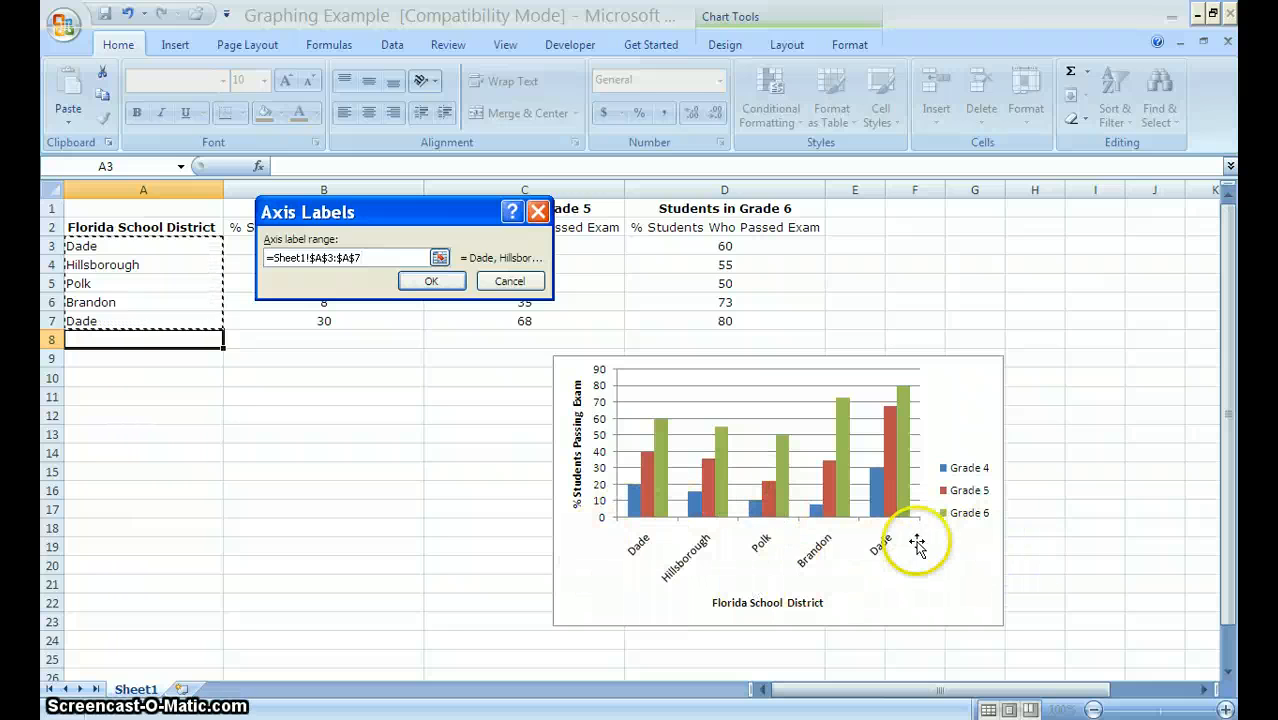
mouse_move(735, 515)
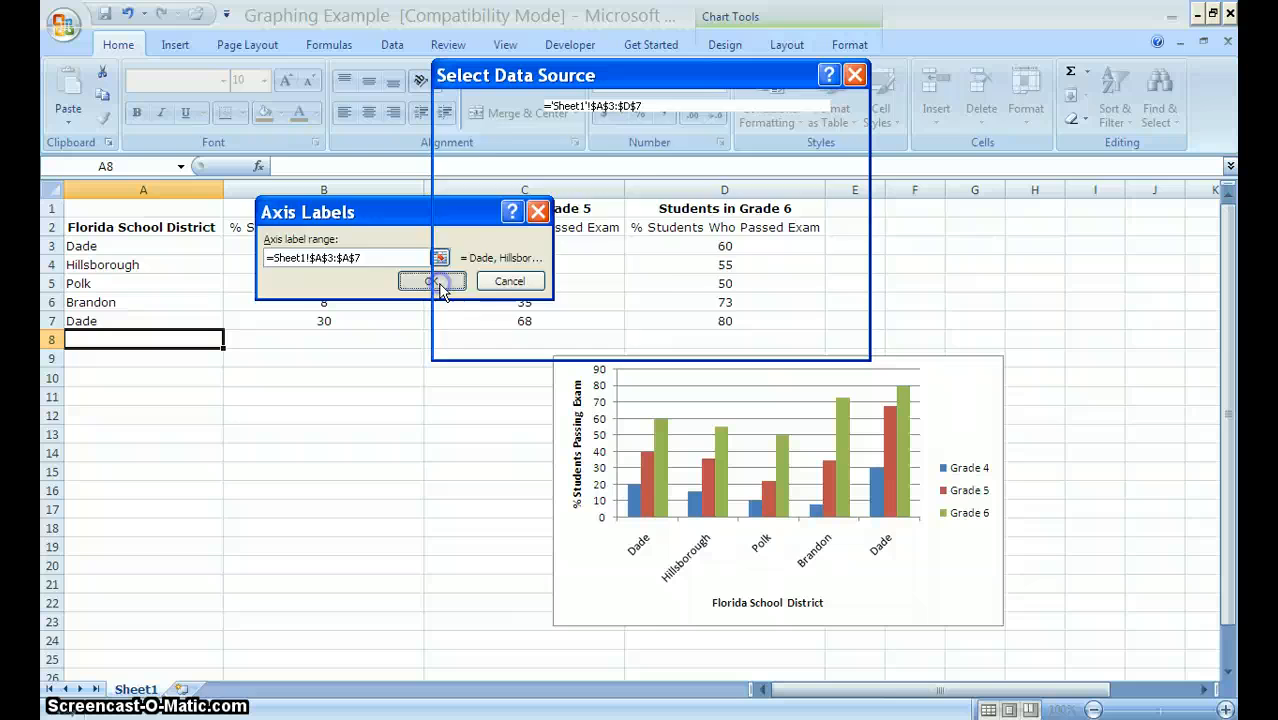
Confirm the A3:A7 axis labels and close the Select Data Source dialog.
click(431, 281)
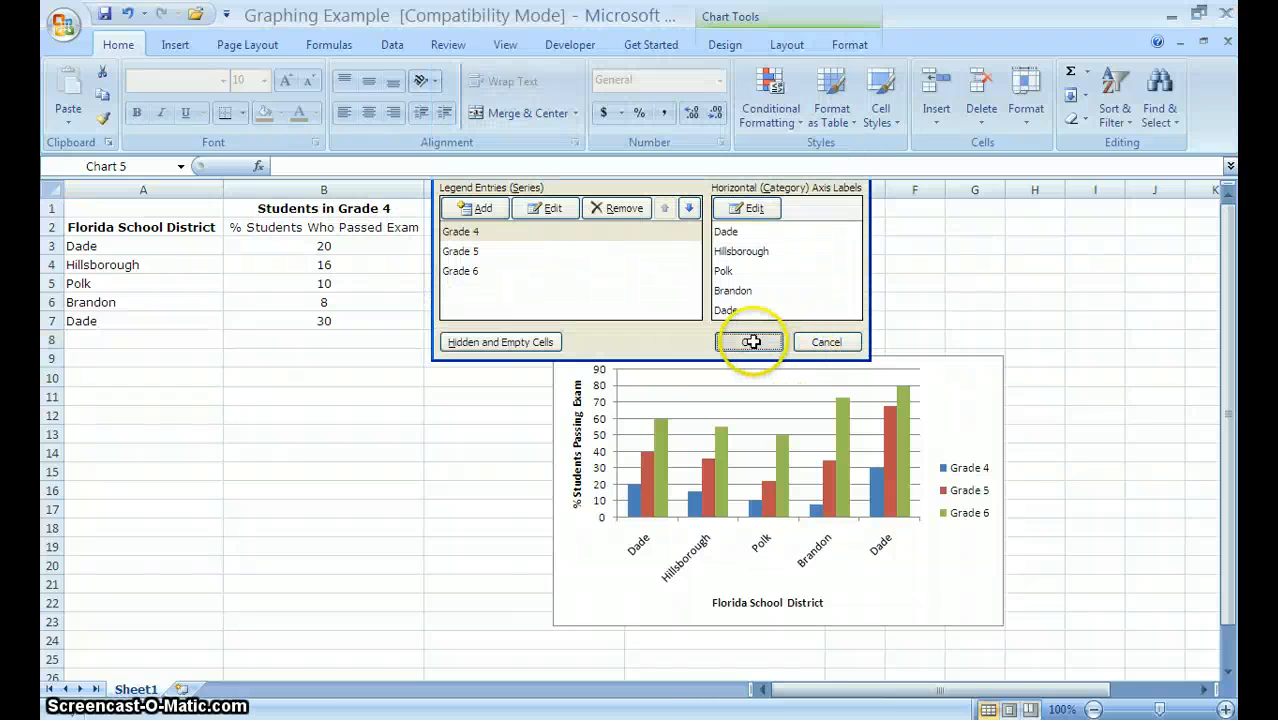
click(750, 342)
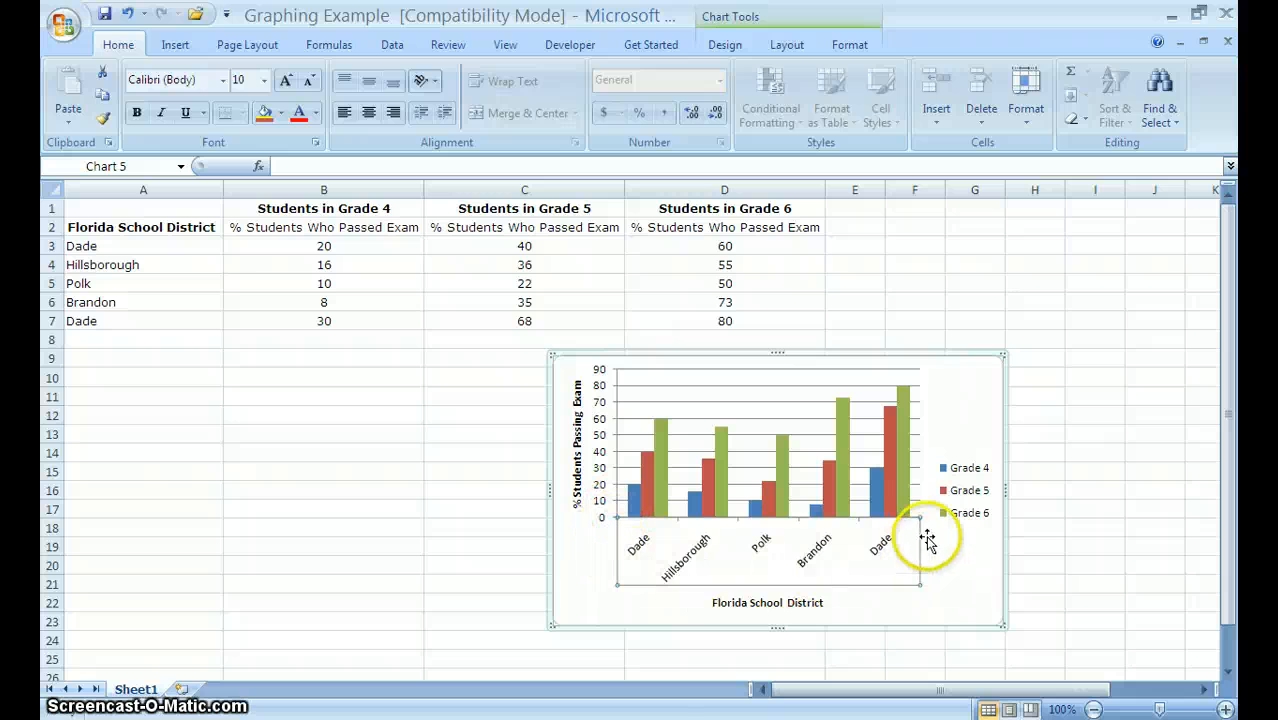
mouse_move(865, 545)
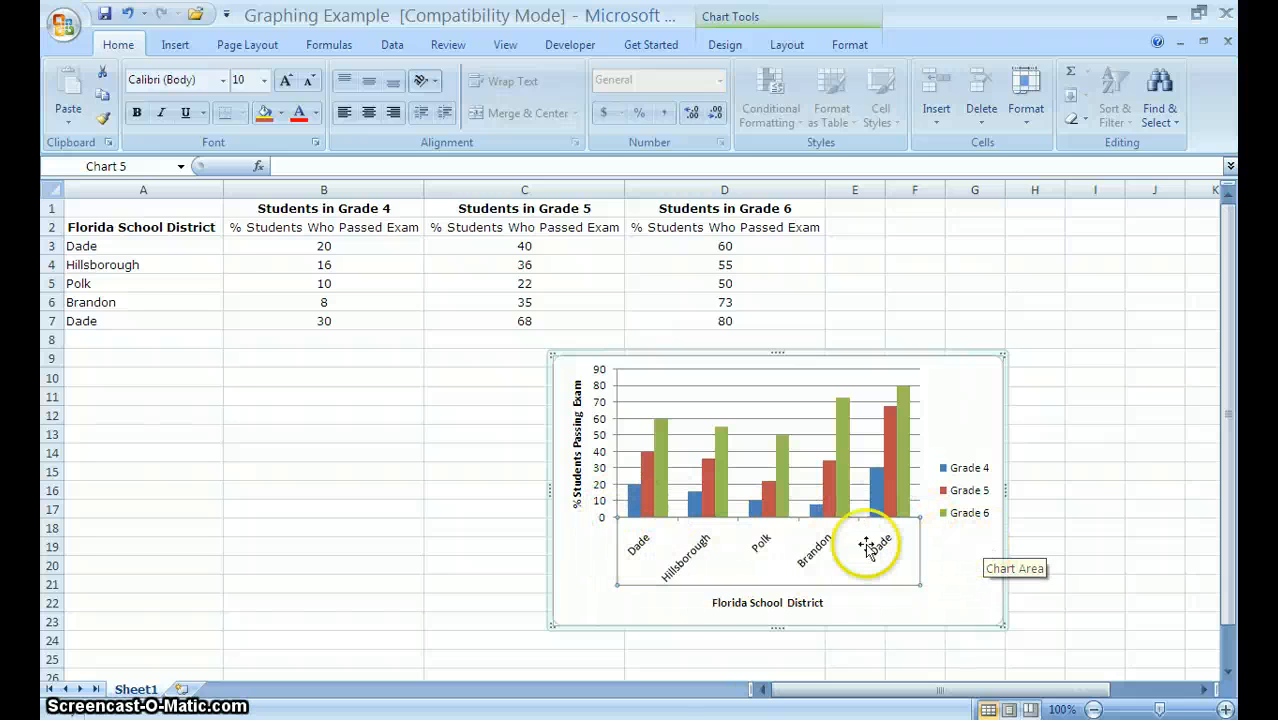
mouse_move(745, 515)
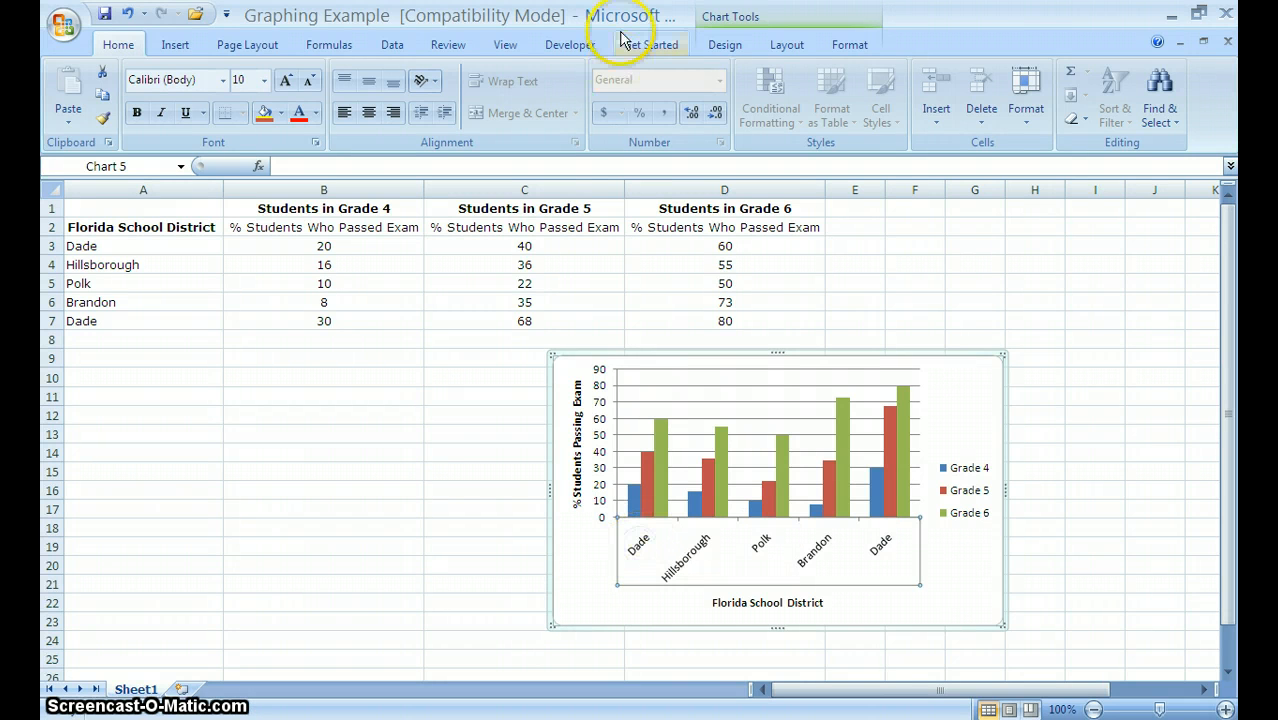
Open the Axes display choices on the Chart Tools Layout tab.
click(786, 44)
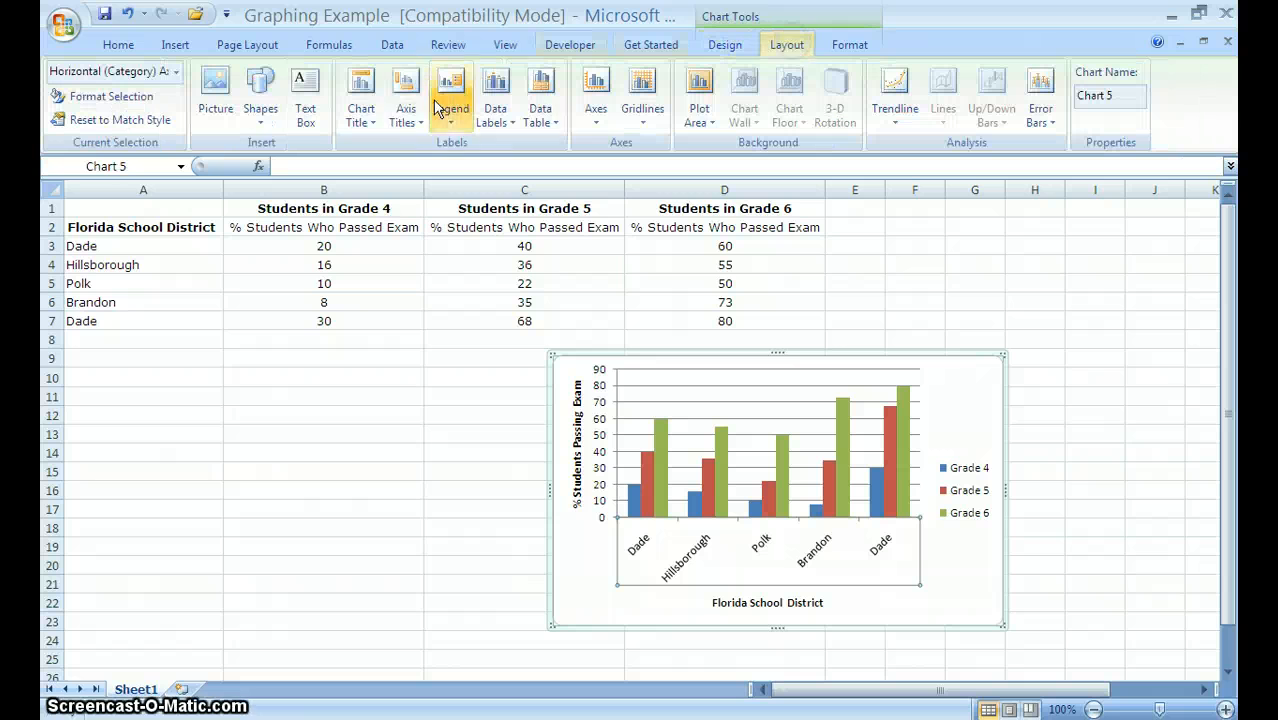
mouse_move(490, 100)
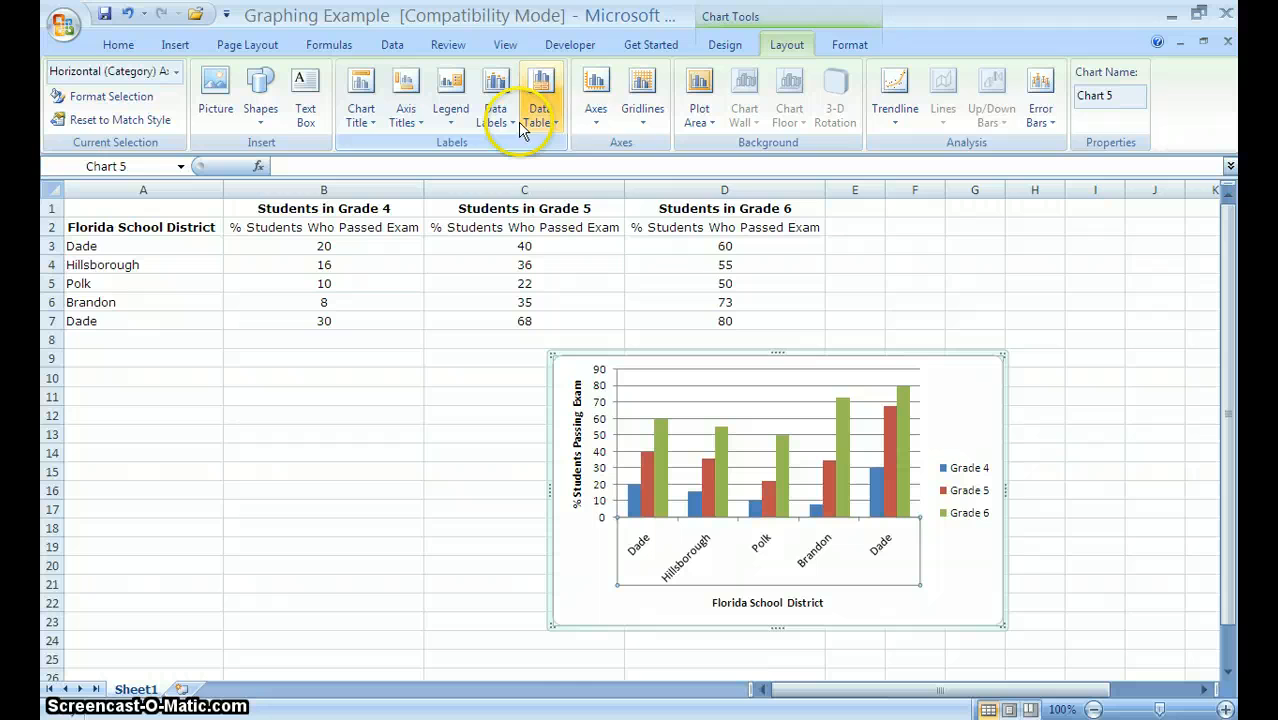
click(595, 95)
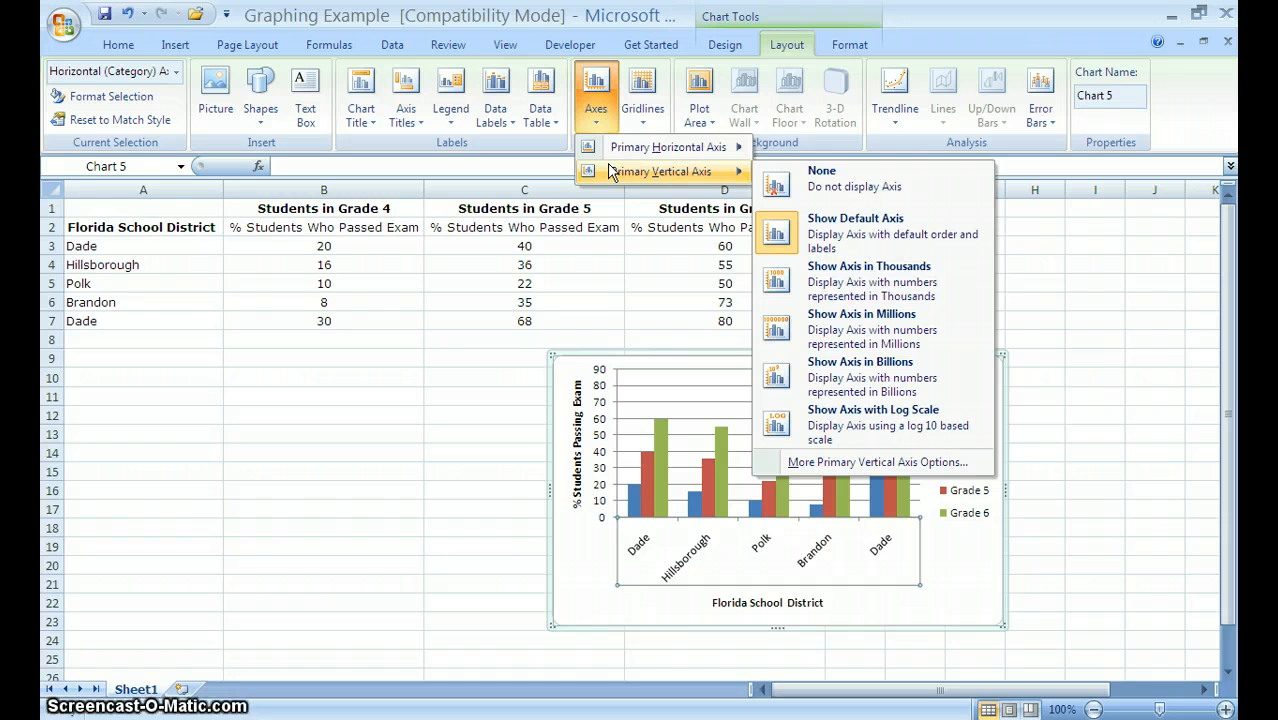
mouse_move(547, 147)
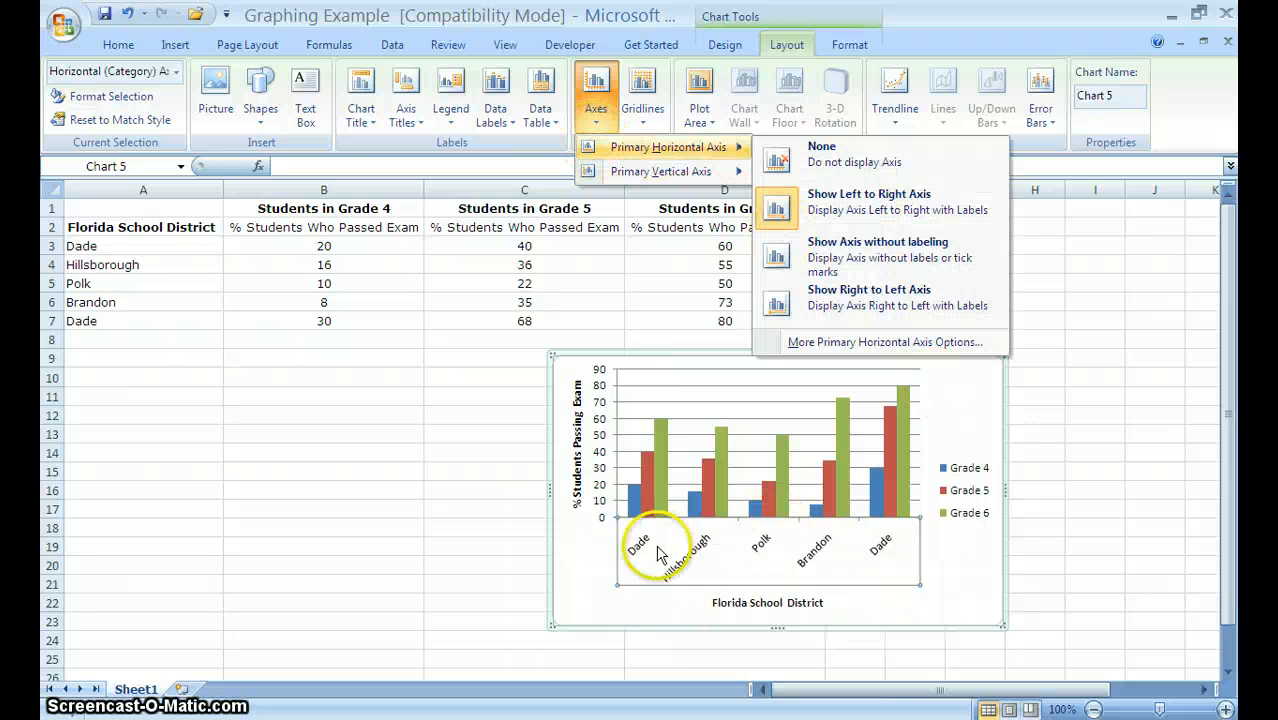
mouse_move(913, 530)
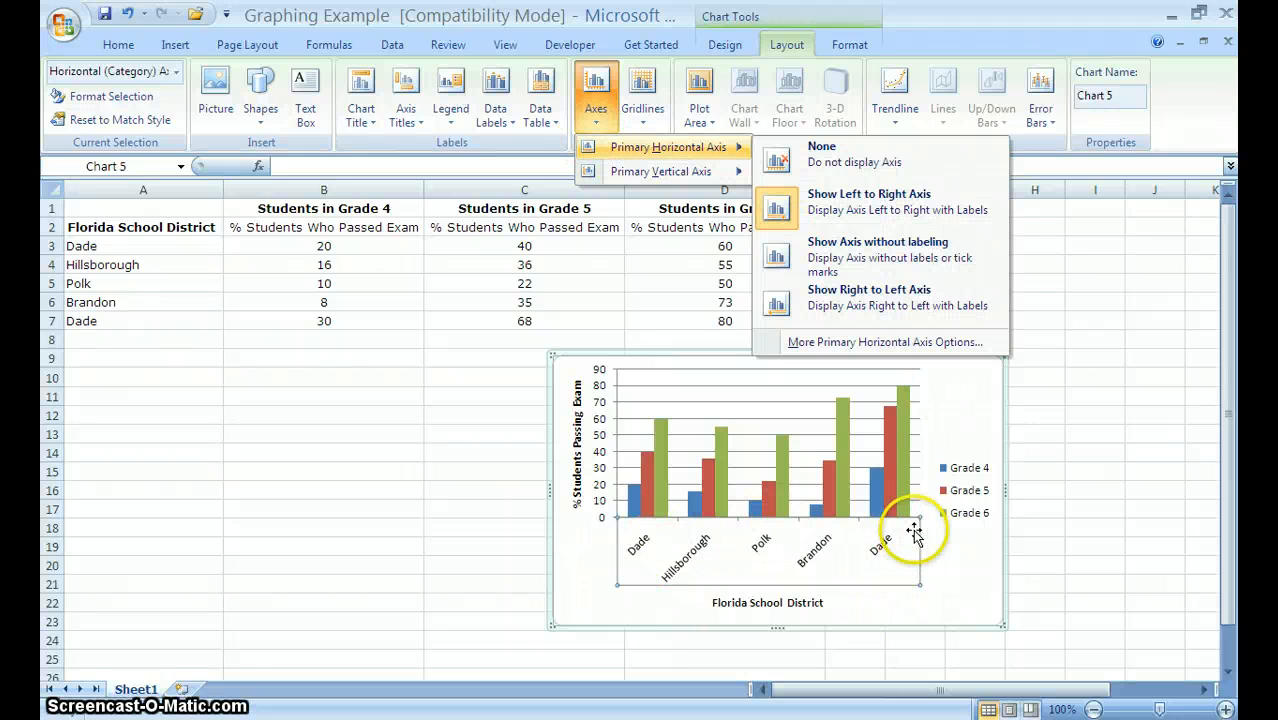